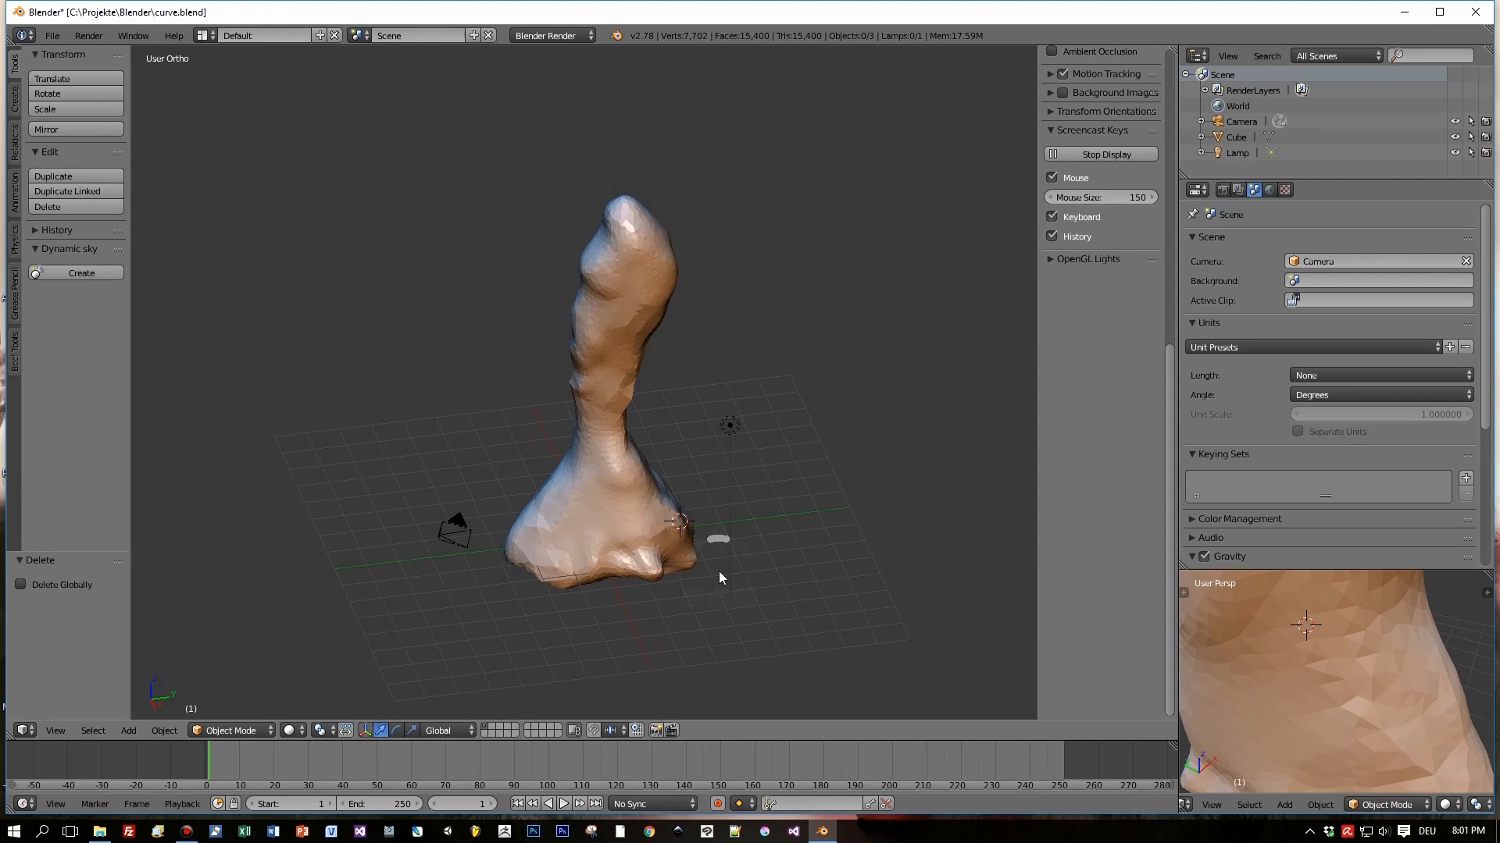
- Orbit the view around the sculpted column before bringing up the Add menu
drag(720, 578, 745, 589)
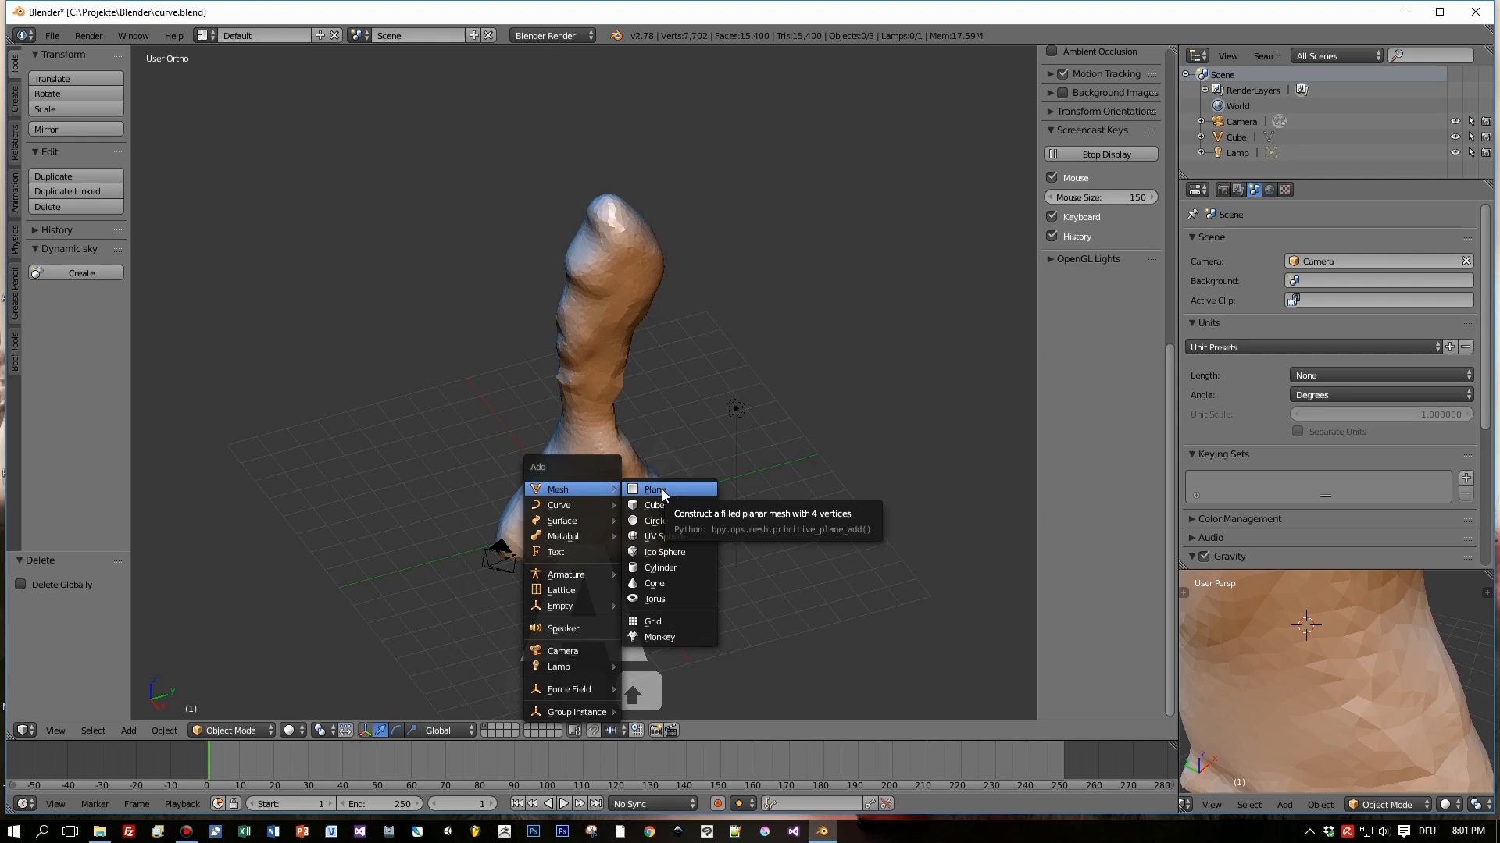
- Add a plane from the mesh primitives and enter Edit Mode on it
click(654, 489)
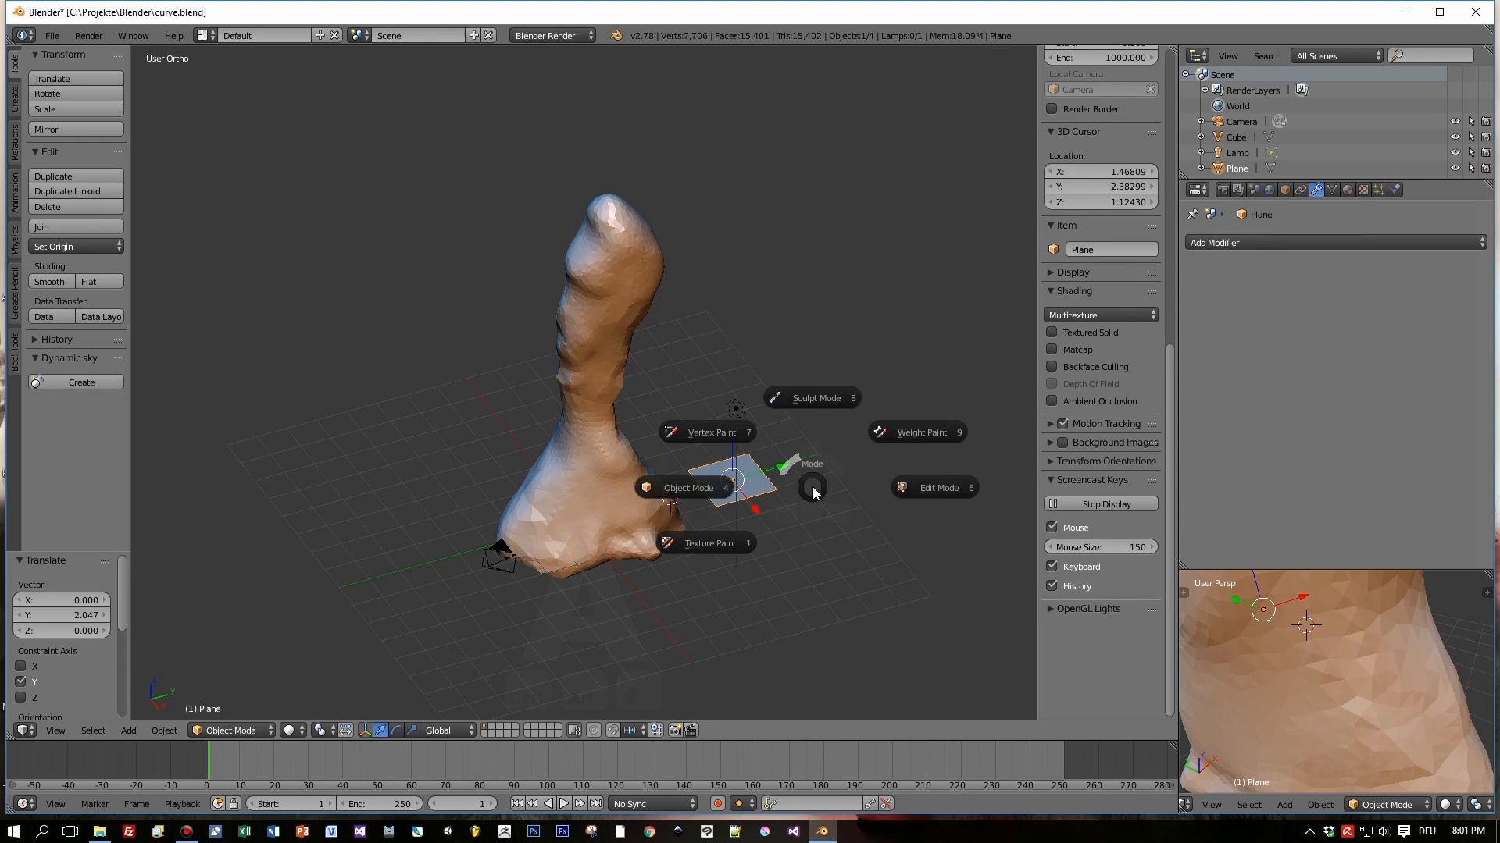
click(932, 488)
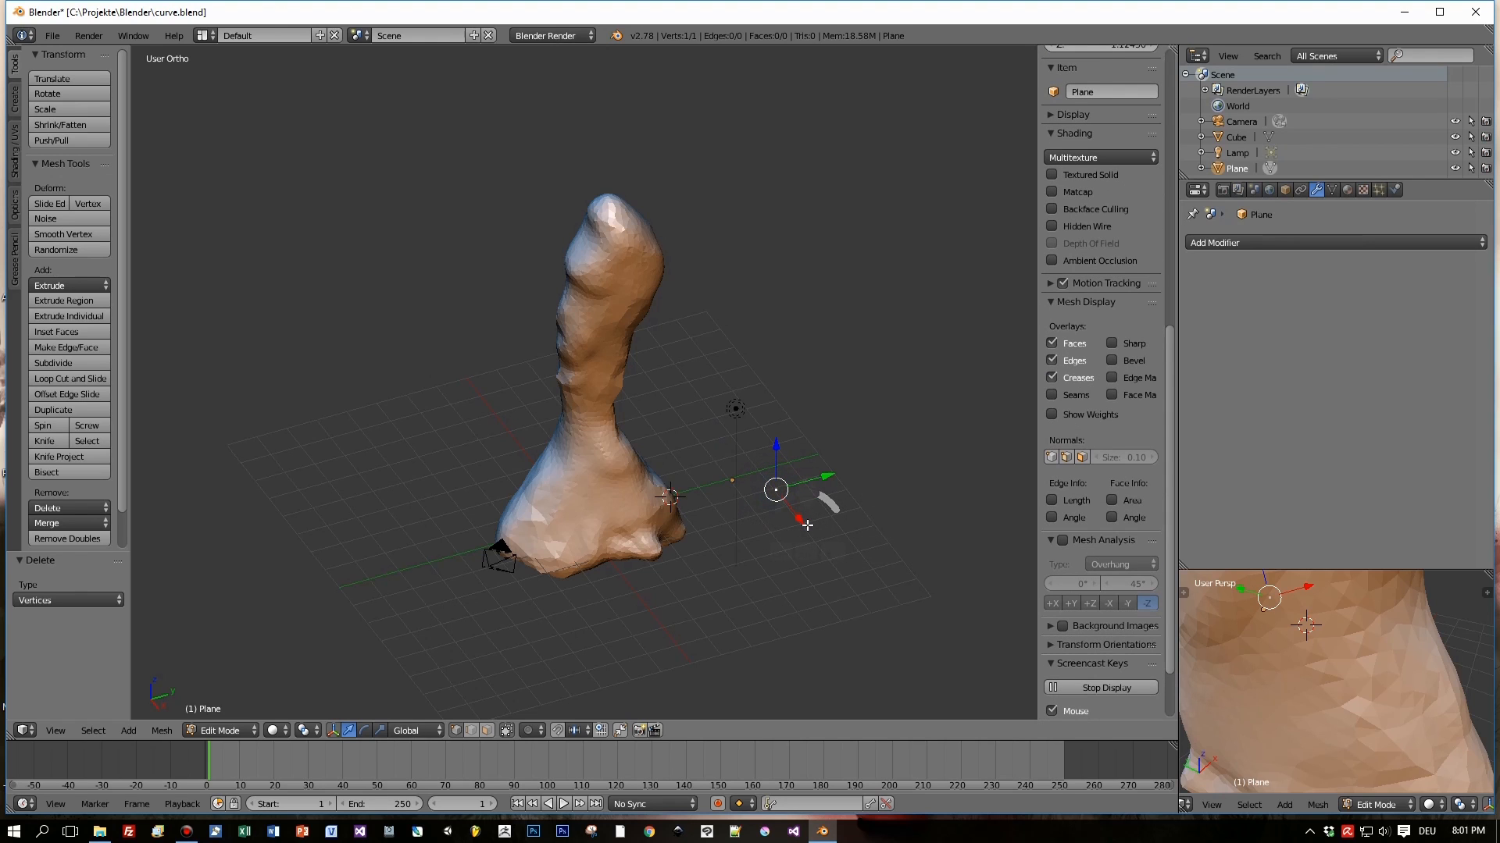
mouse_move(753, 562)
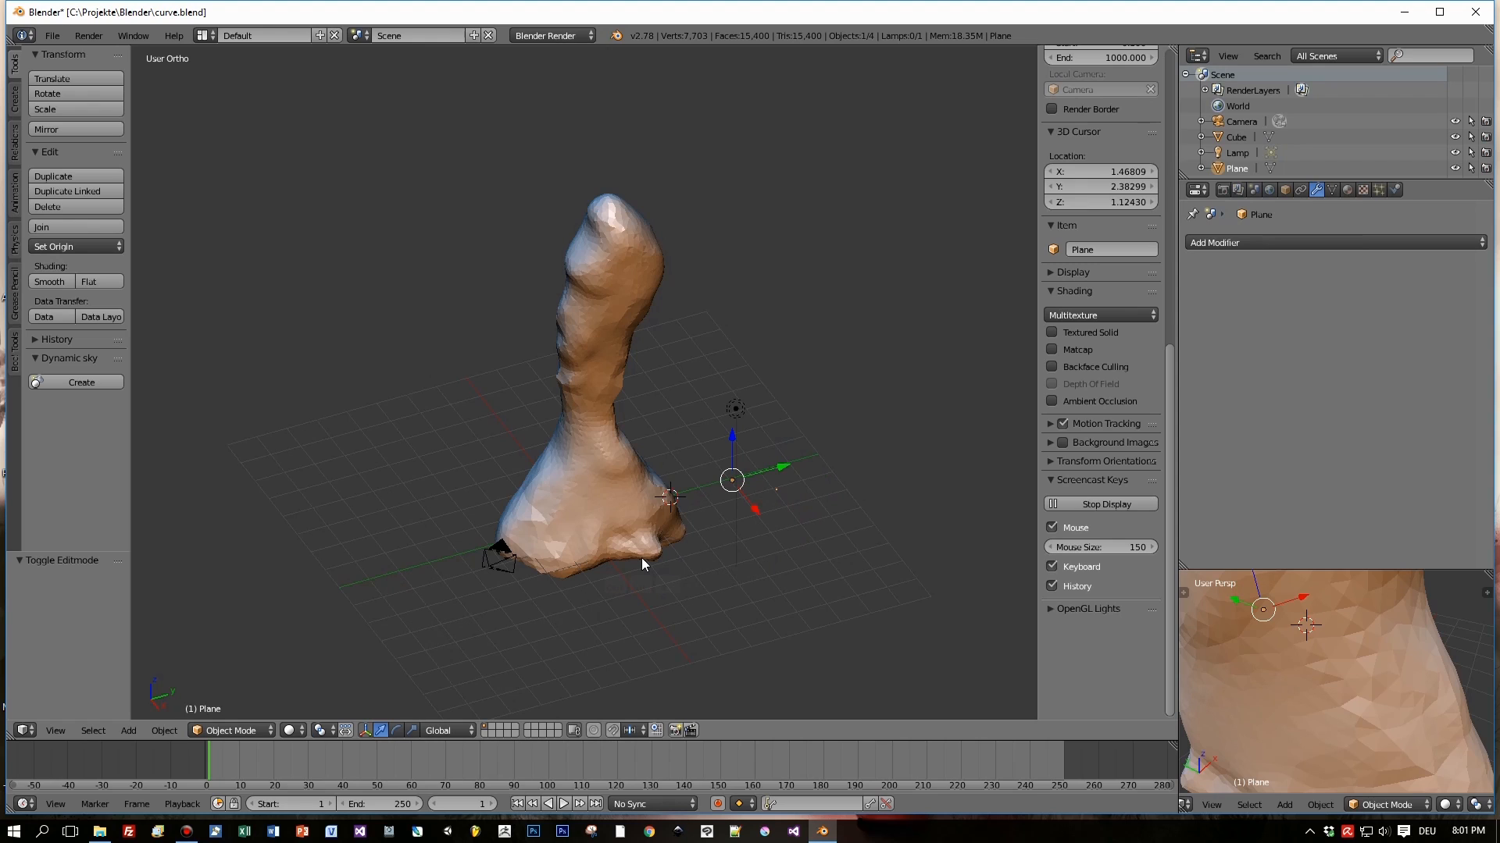
- Set Origin to Geometry so the origin sits on the vertex, then enable the snap magnet
click(53, 245)
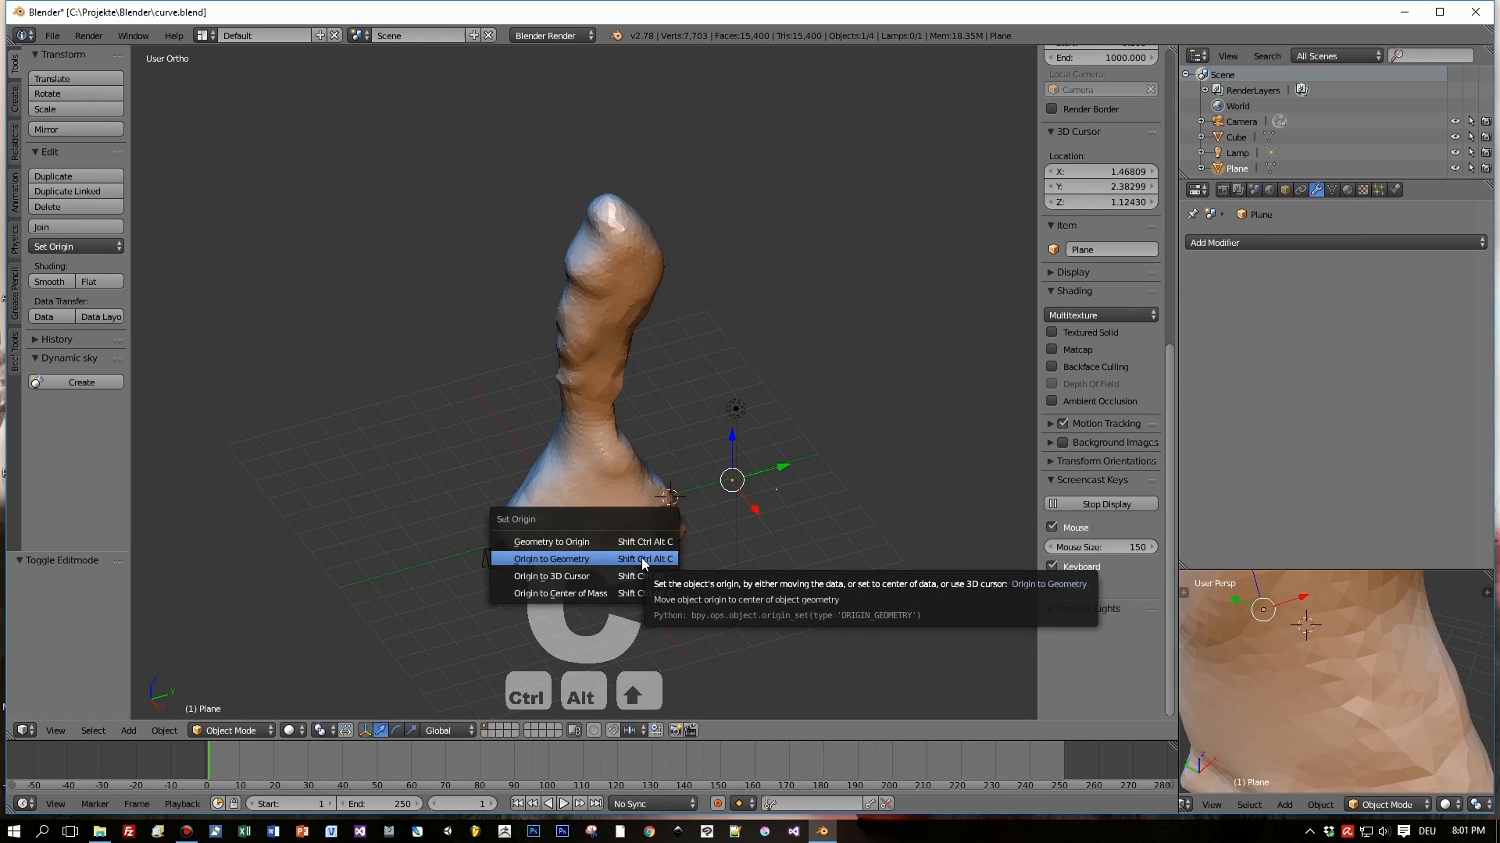
click(551, 559)
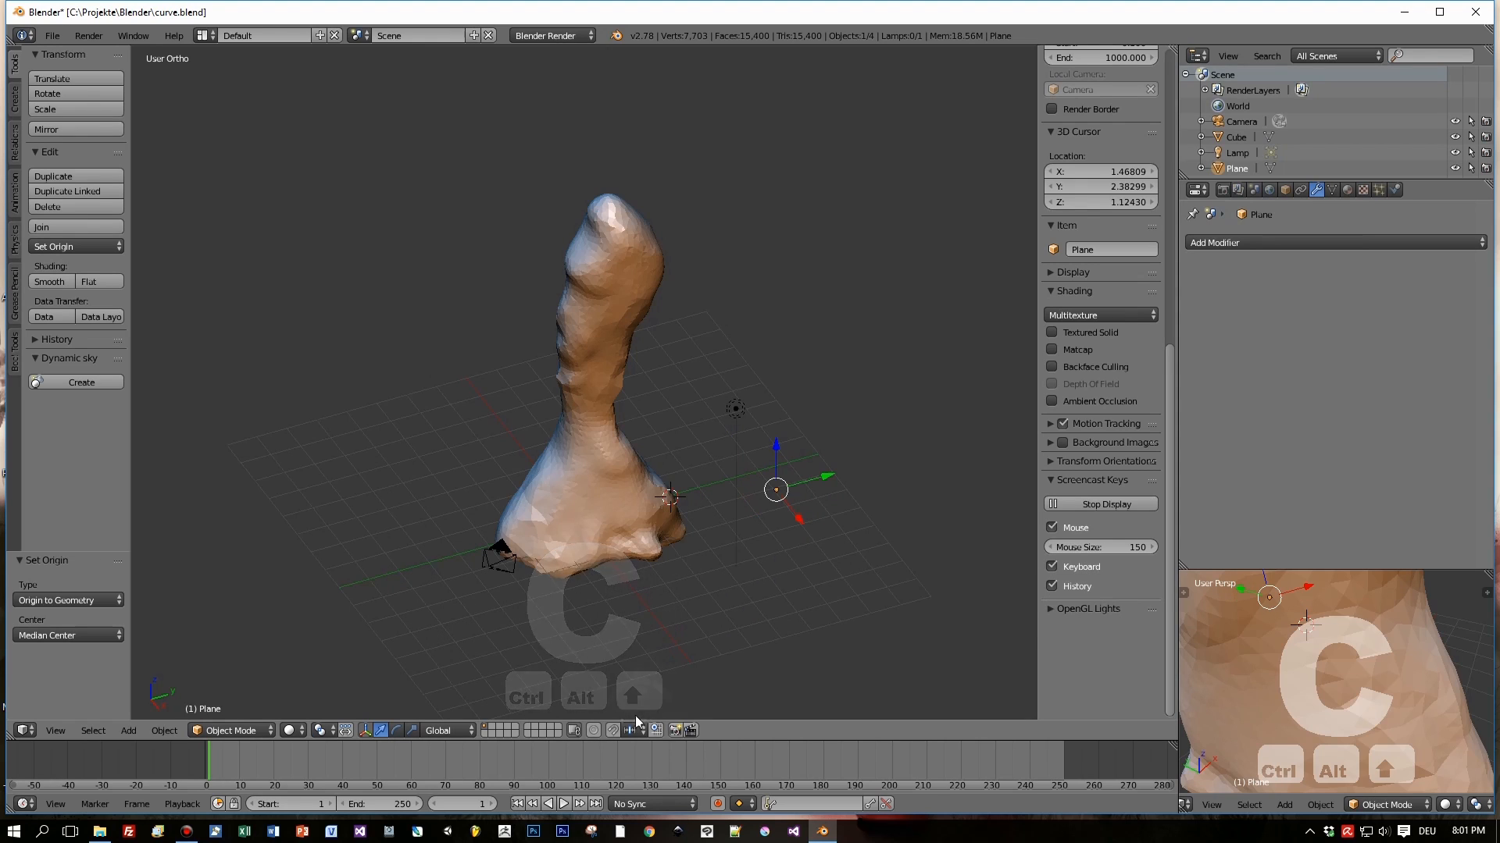
click(631, 729)
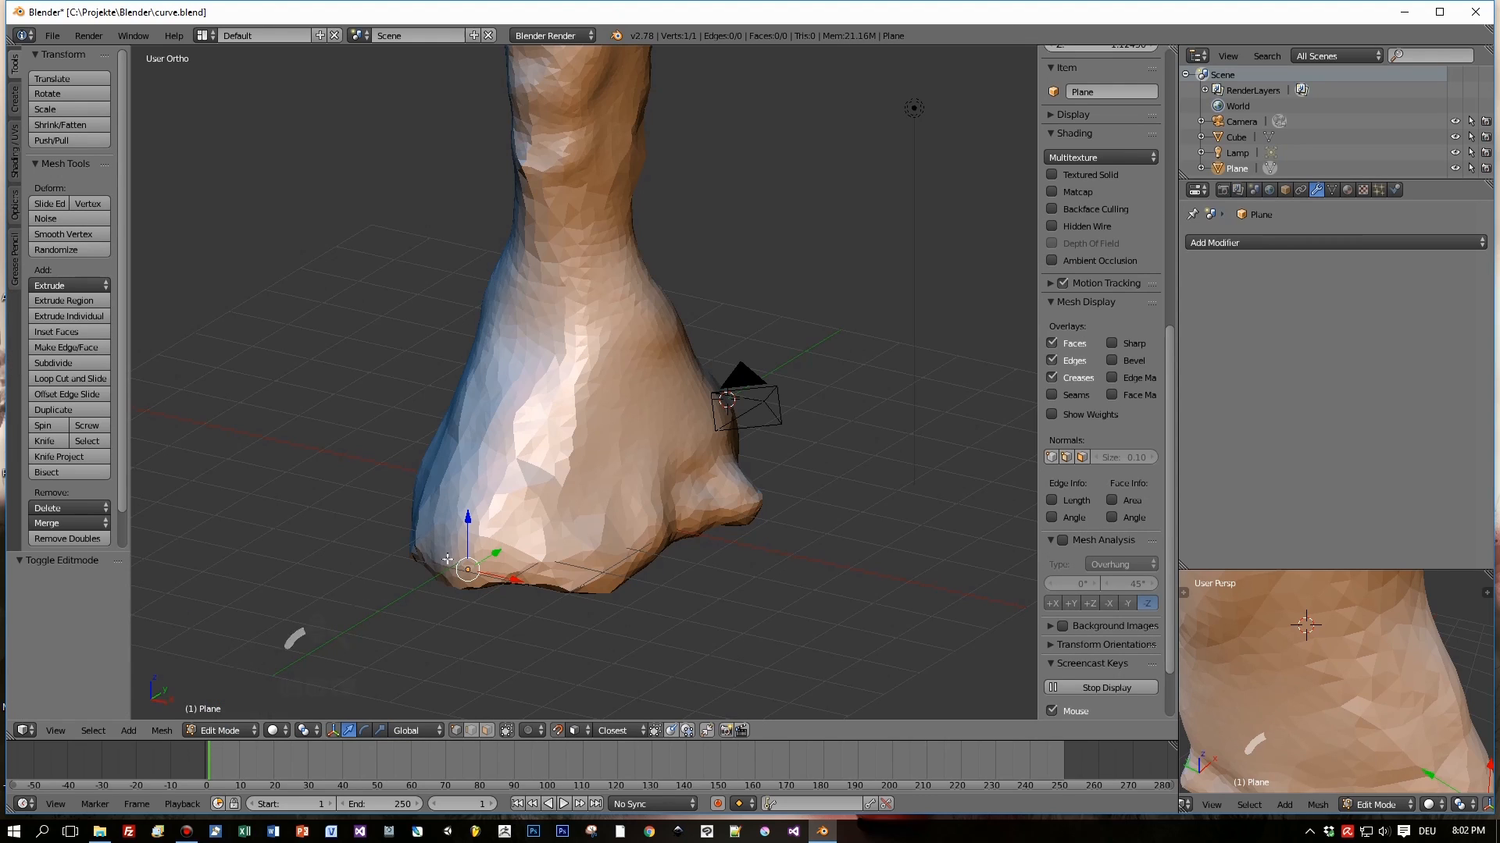
- Extrude snapped vertices one by one into a spiral of about eighteen points up the column
drag(468, 569, 502, 495)
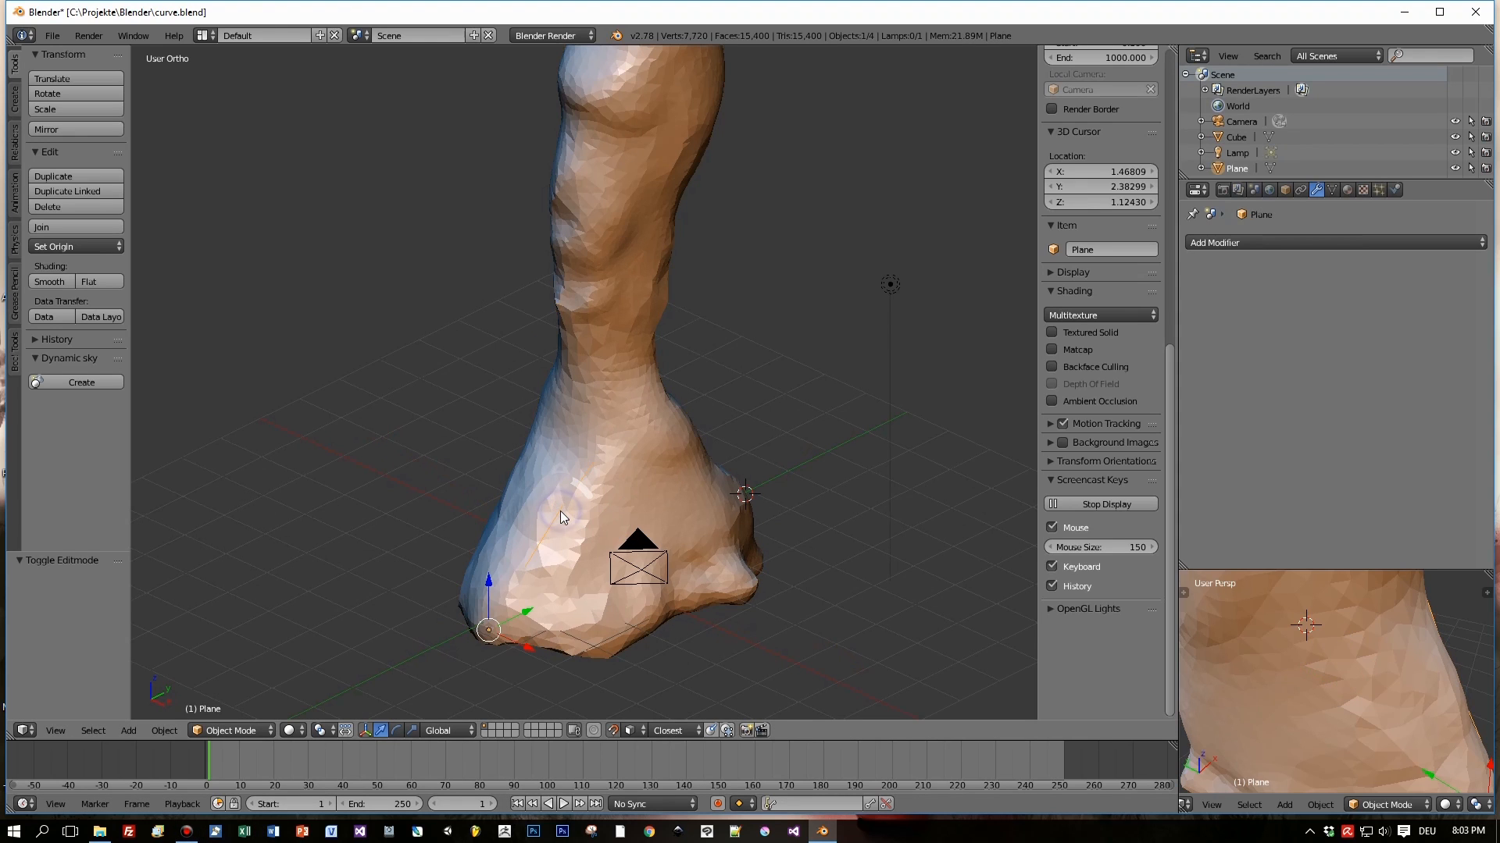
- Convert the vertex chain with Alt+C into a Curve from Mesh and enter Edit Mode
key(alt+c)
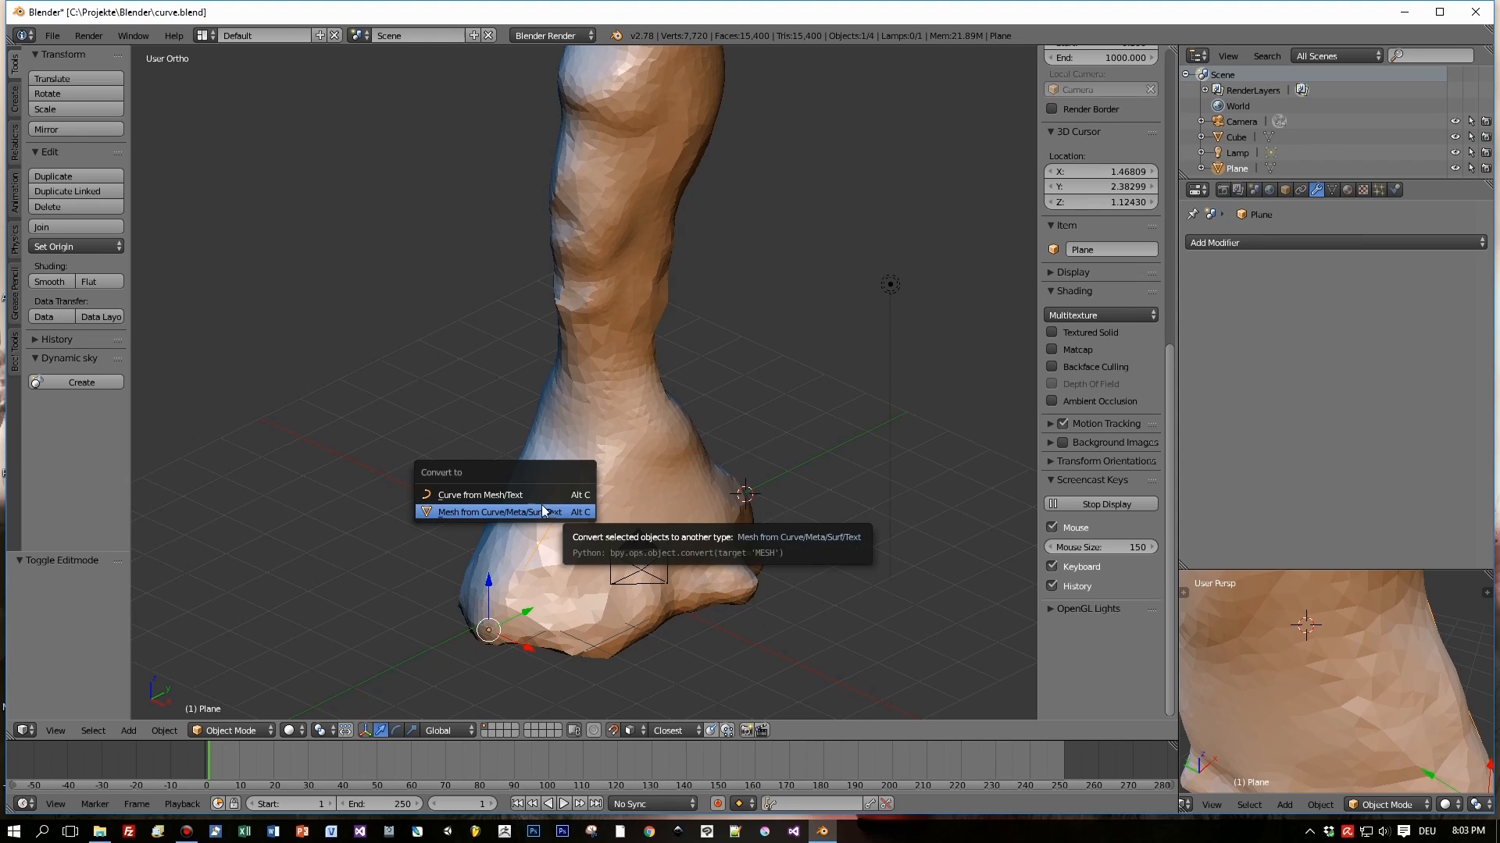
click(488, 512)
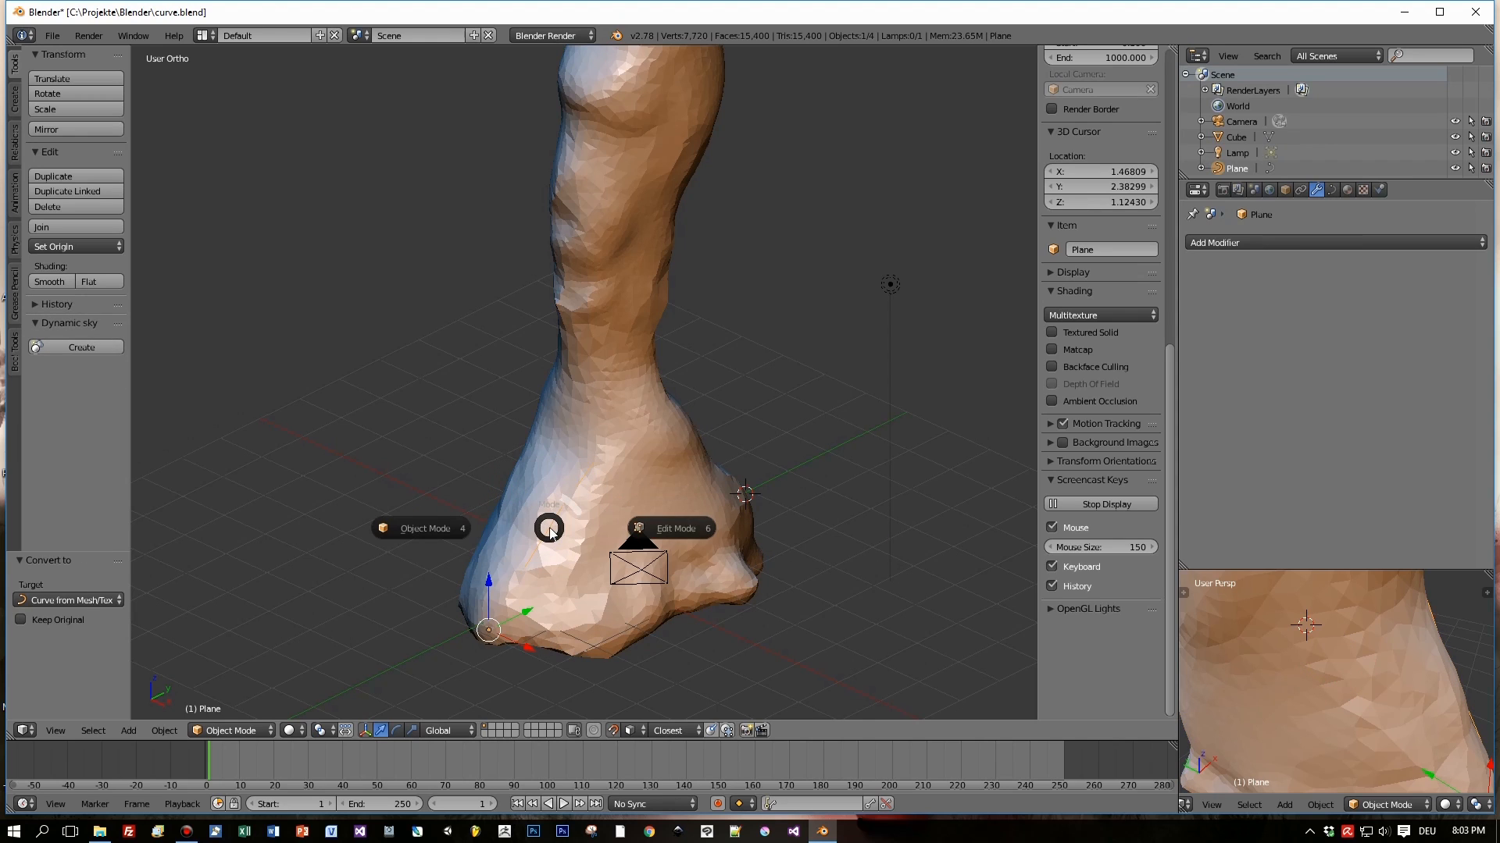
click(675, 528)
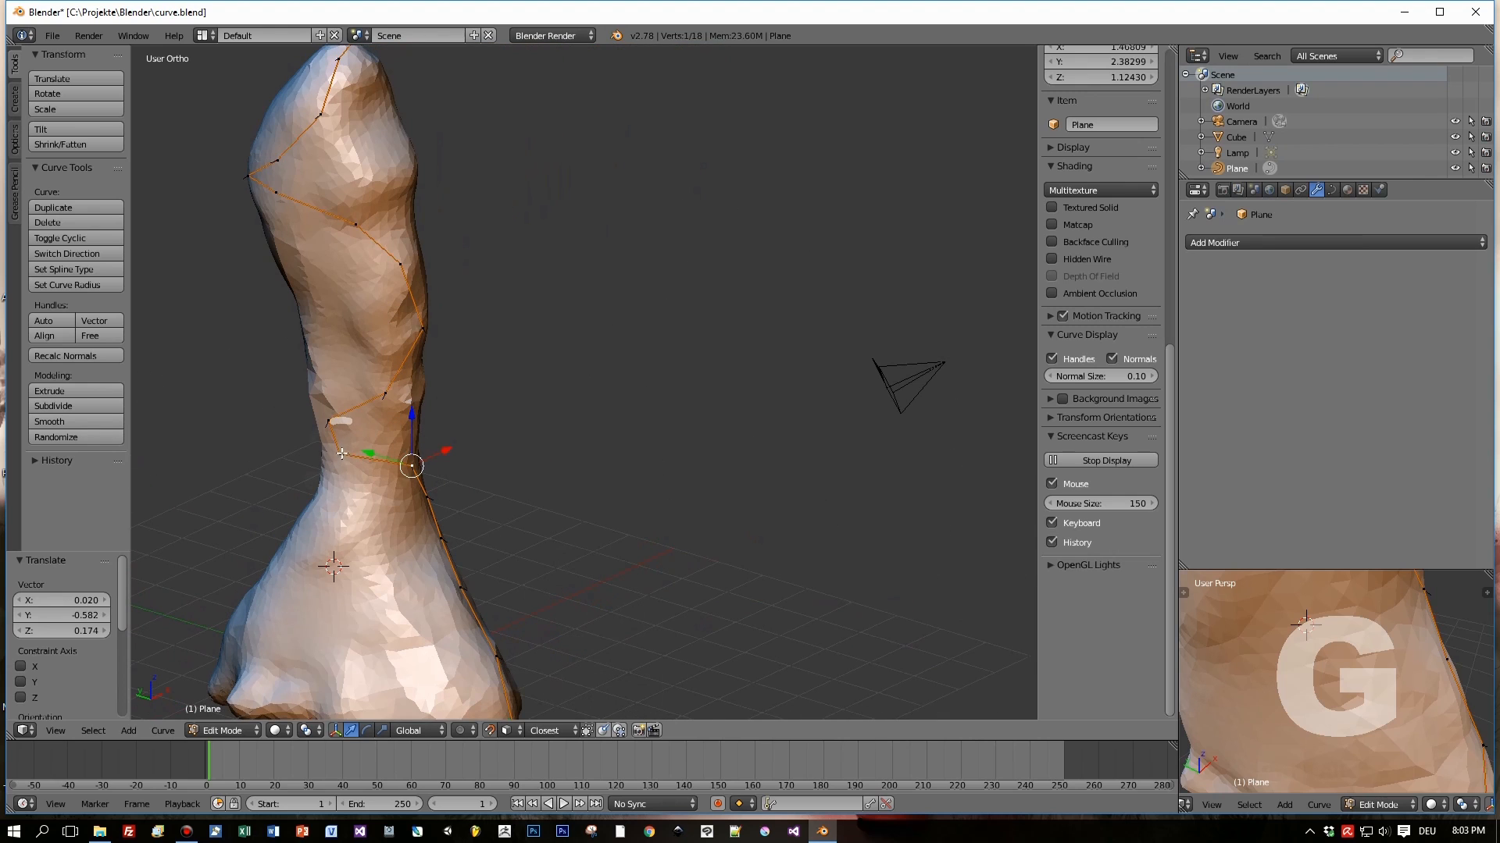
- Grab curve points to wrap around the column and show the Curve data settings
key(g)
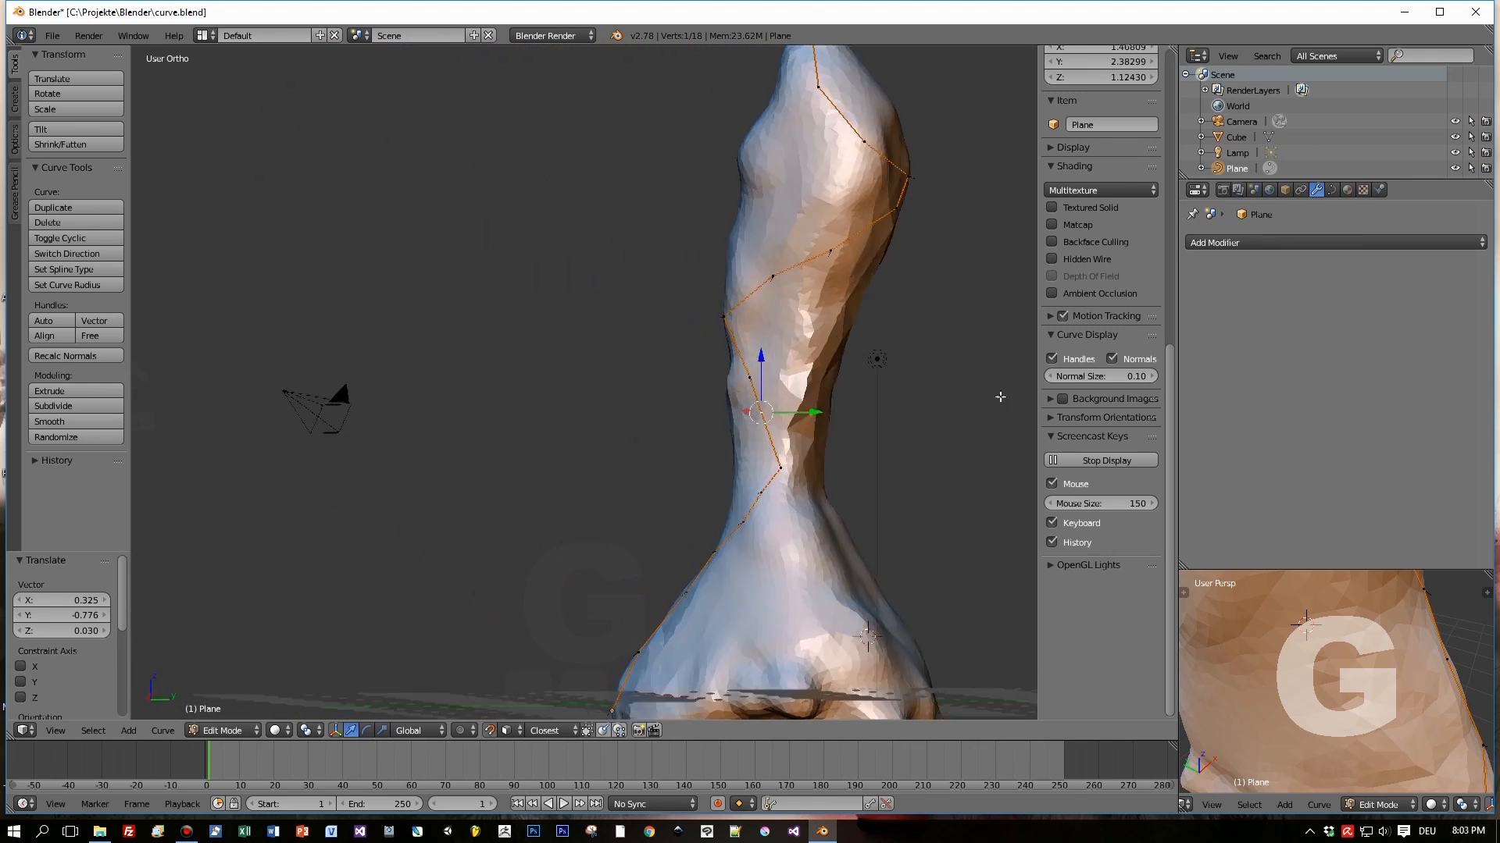
click(1328, 189)
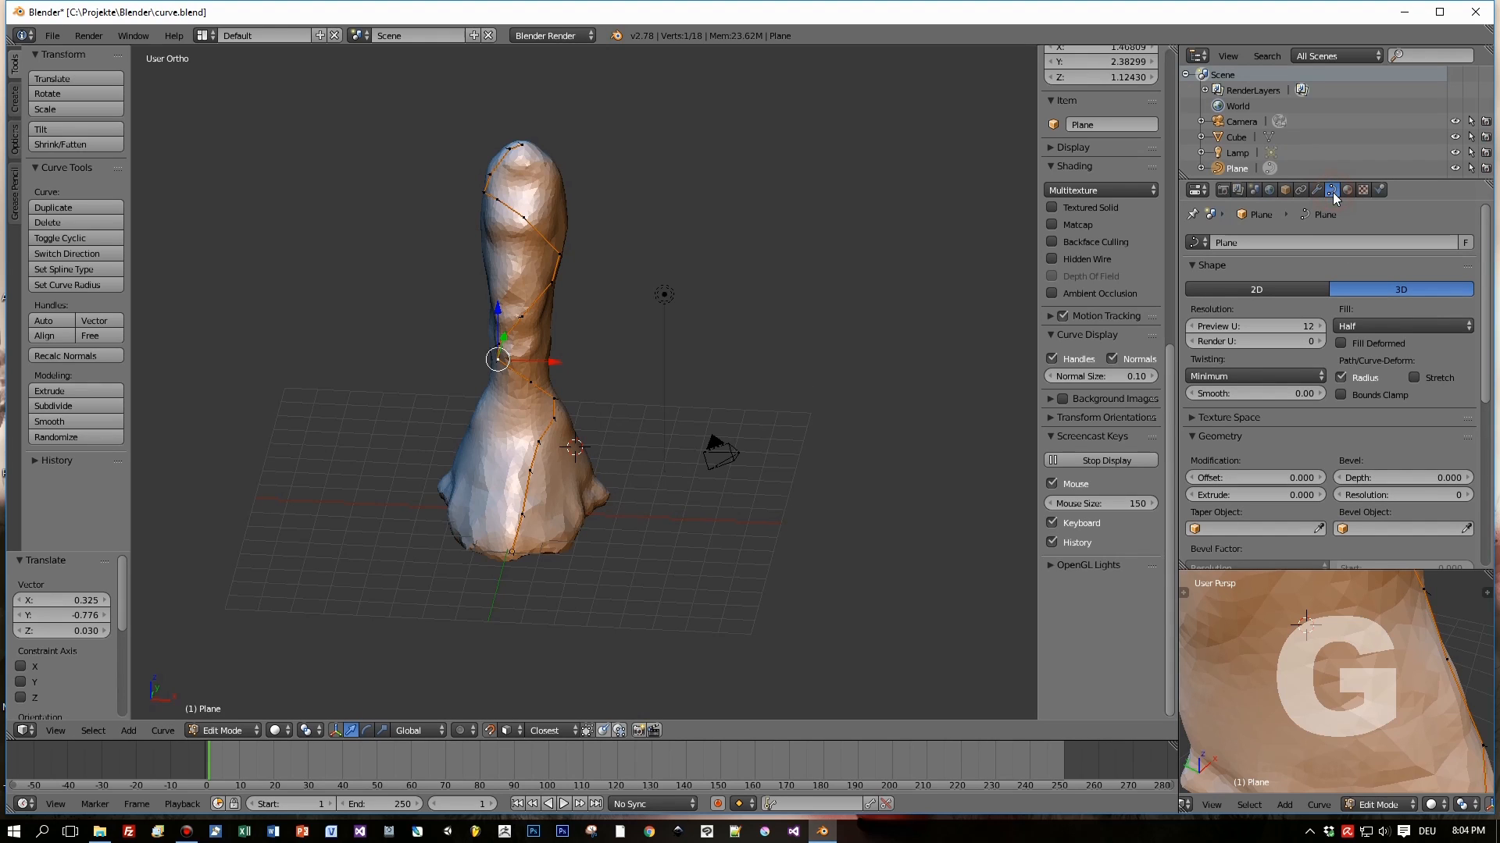
- Return to Object Mode and set the curve's fill to Full
click(222, 731)
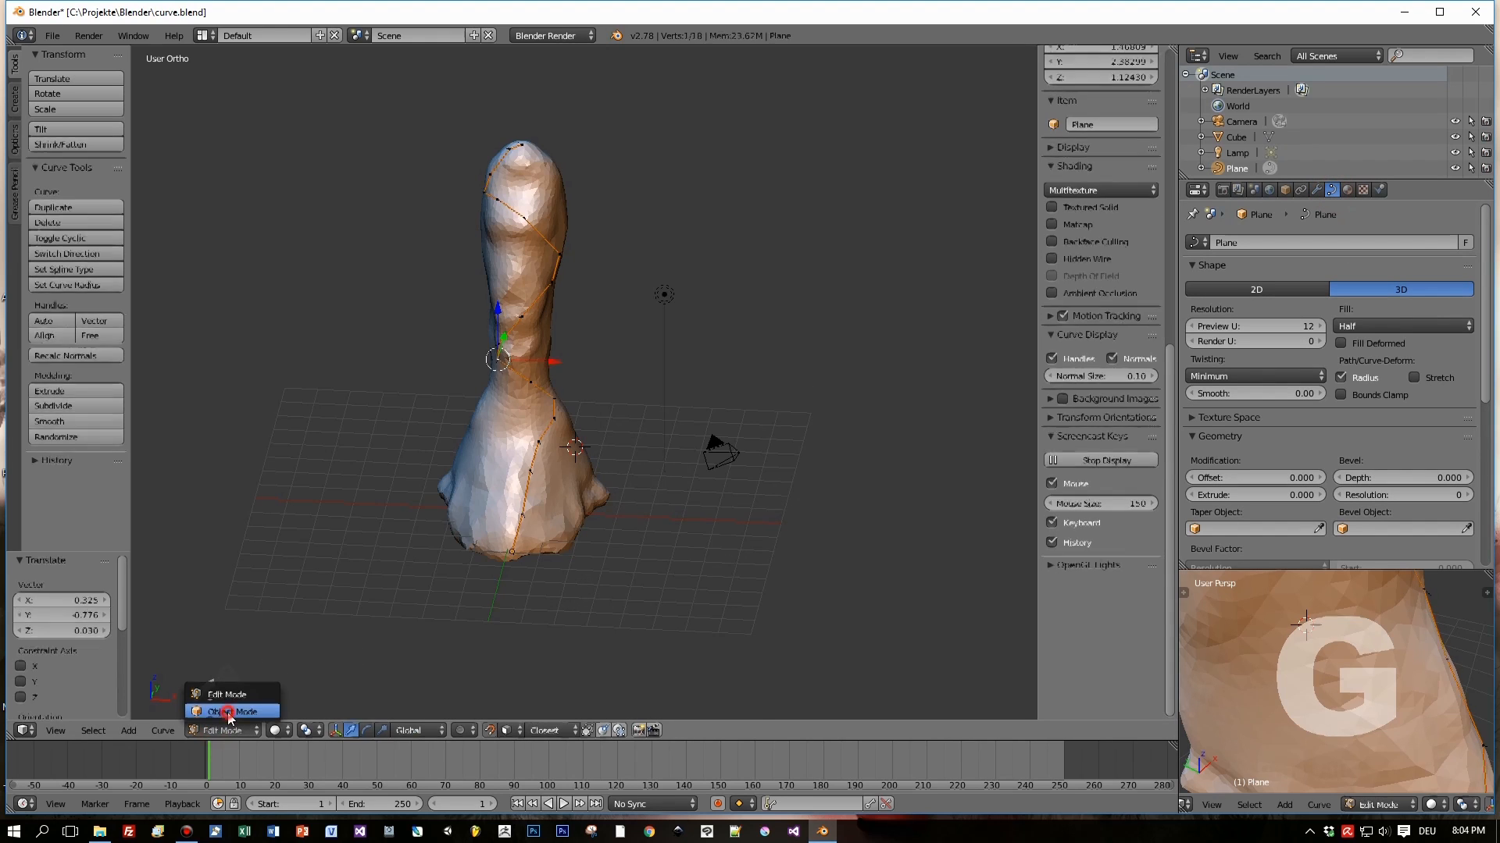
click(233, 712)
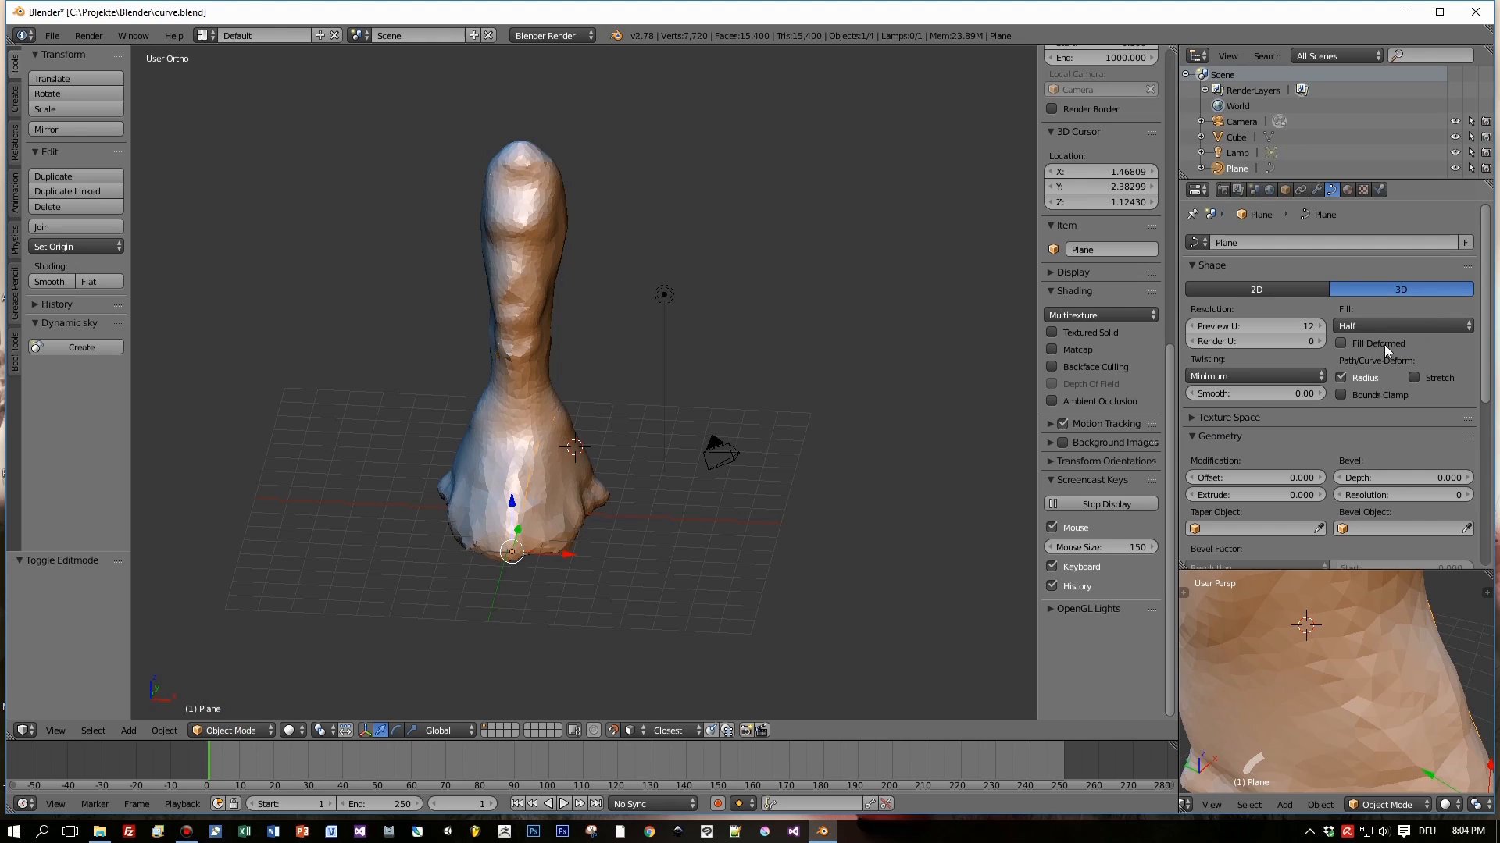
click(1401, 326)
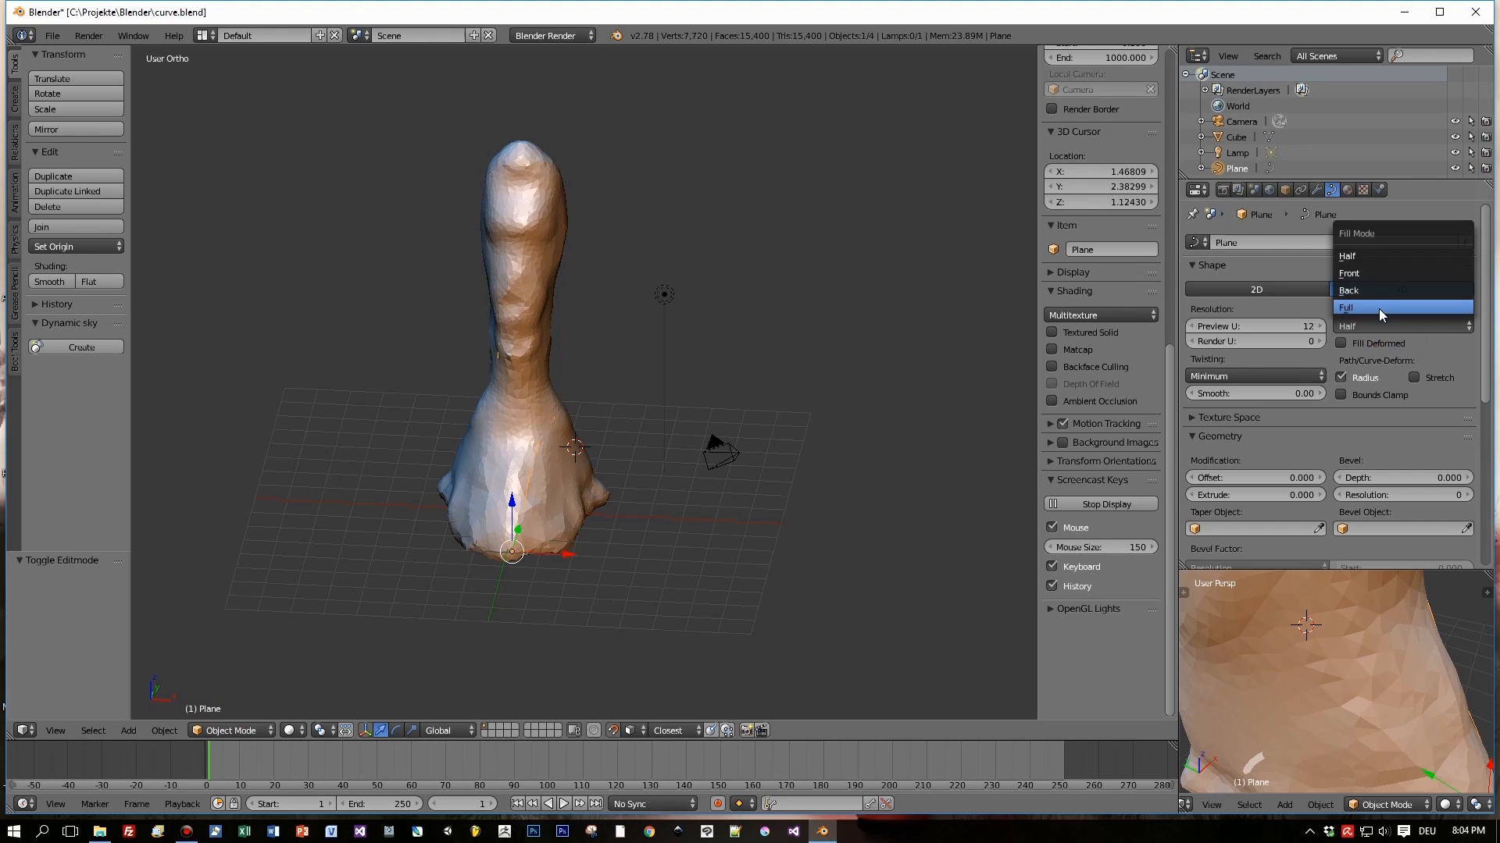
click(1346, 308)
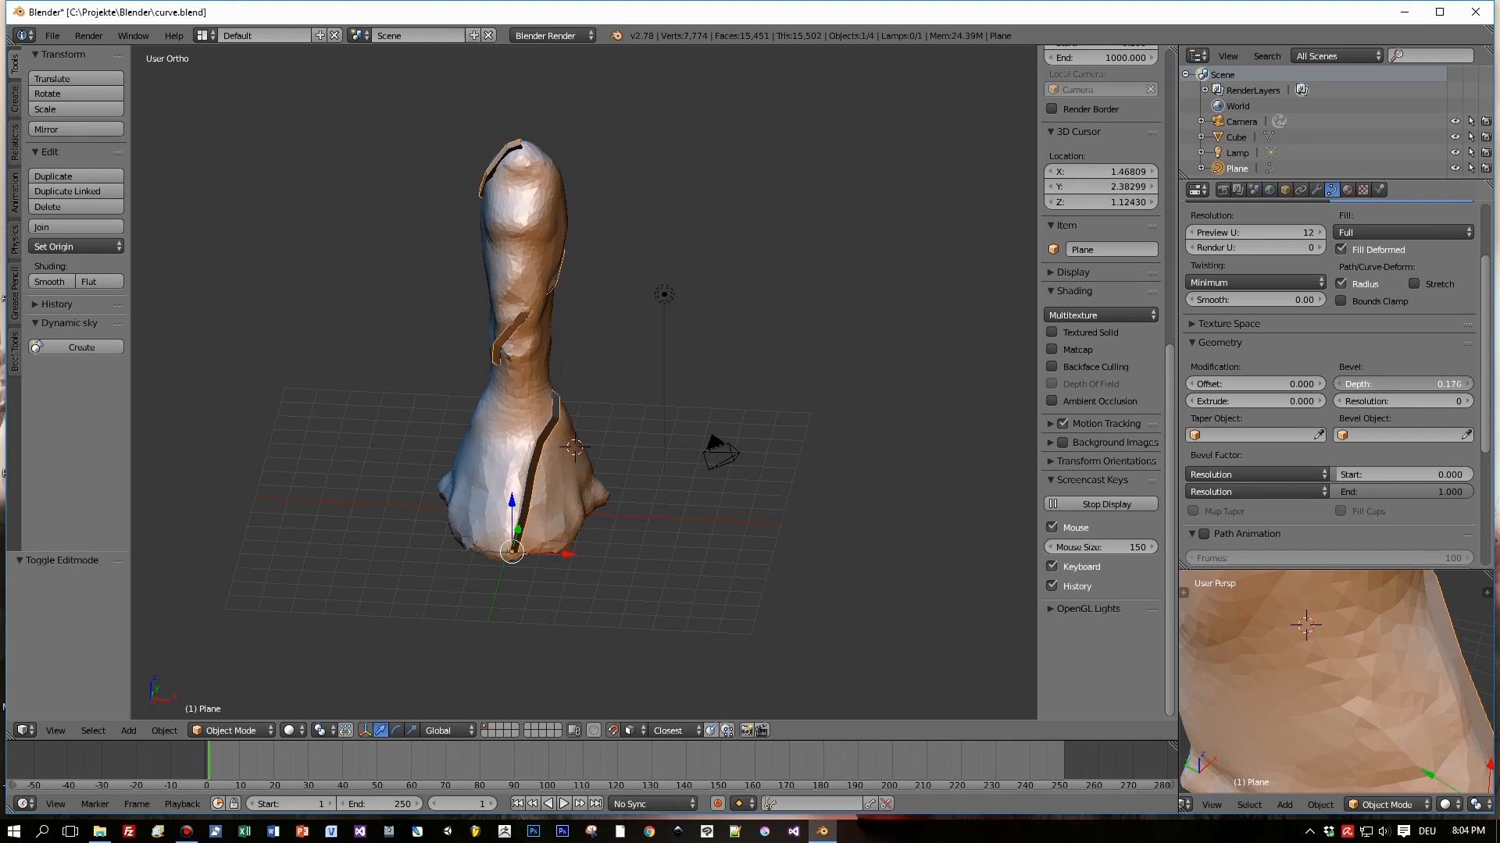
- Raise the Bevel Depth to thicken the spiral into a tube and increase bevel Resolution
drag(1405, 384, 1434, 384)
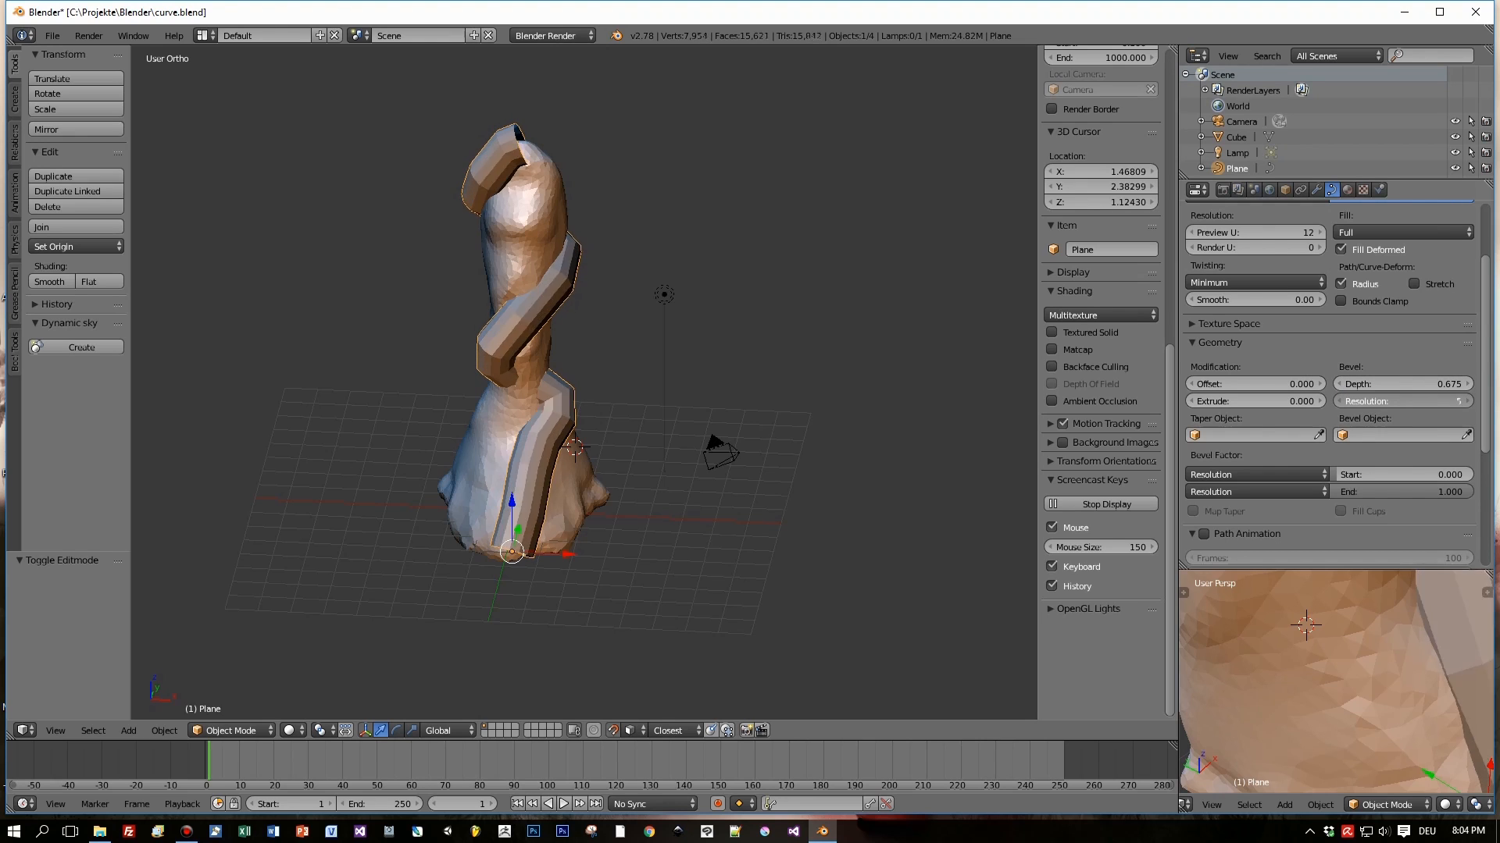
click(1402, 401)
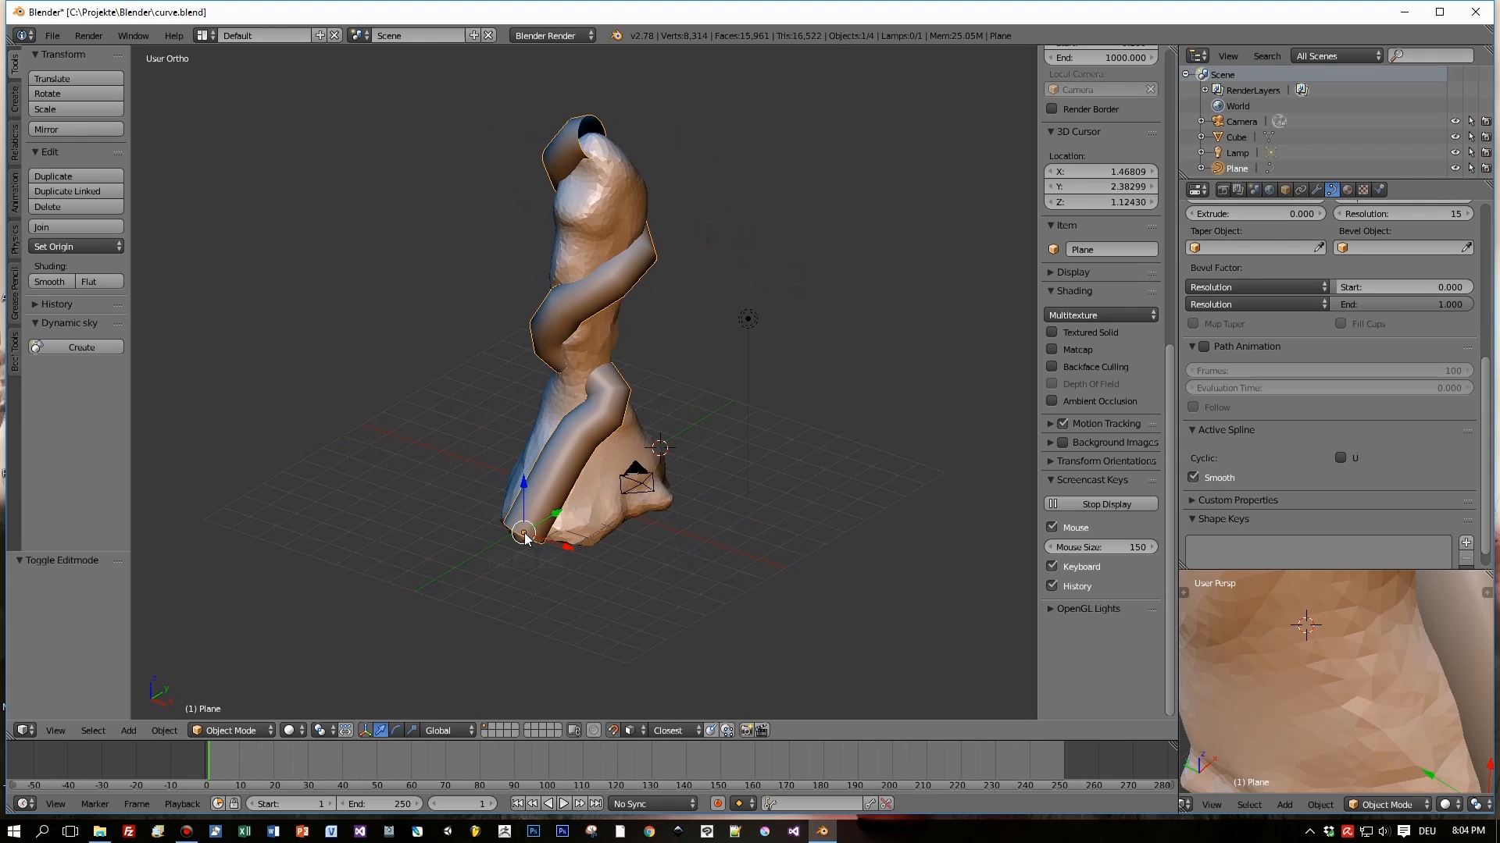
click(228, 729)
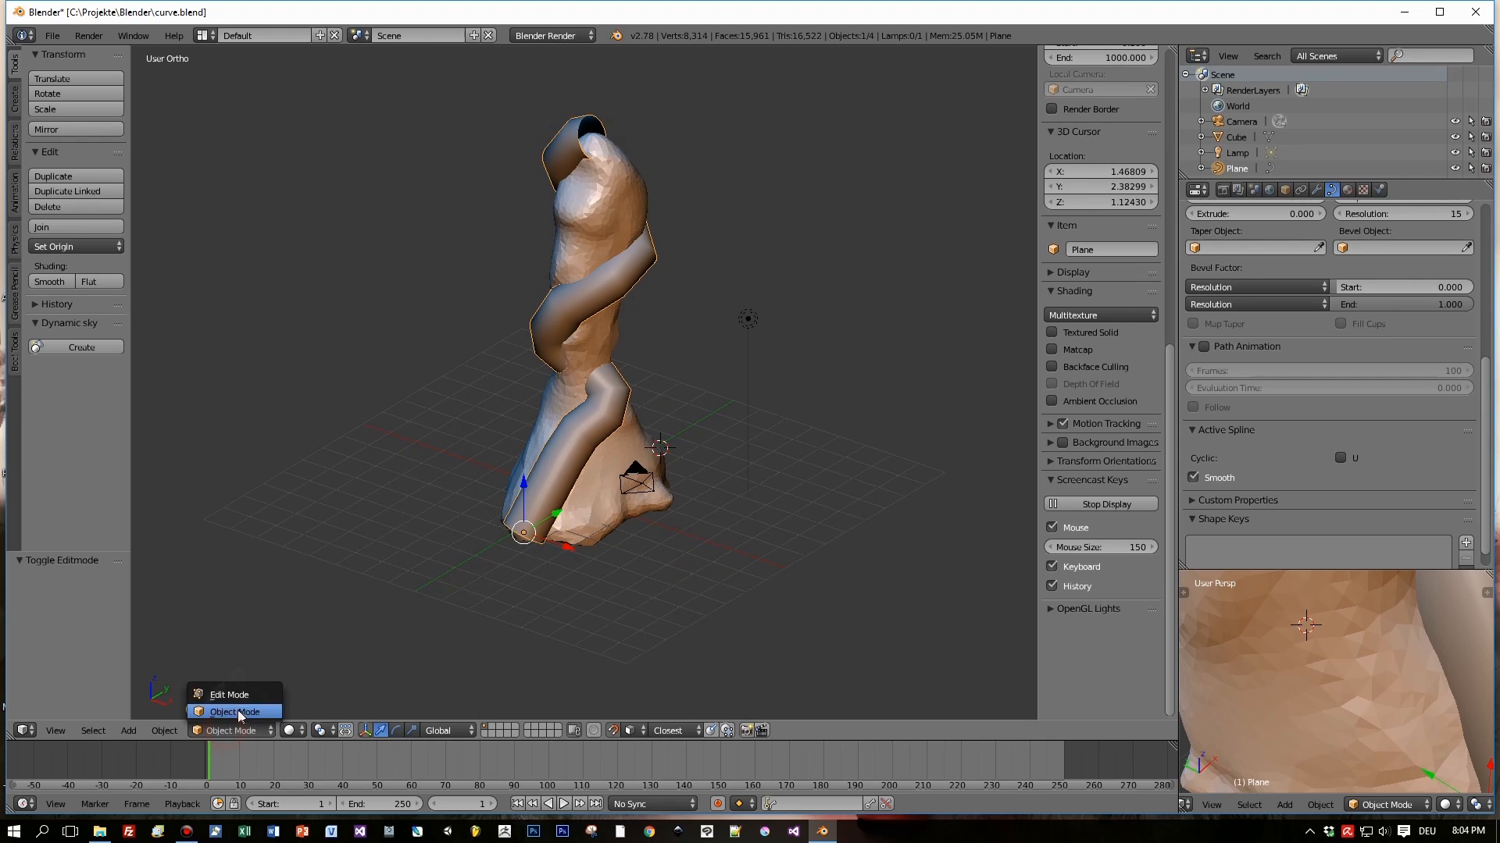
- In Edit Mode, move the control points so the tube hugs the column tightly
click(229, 693)
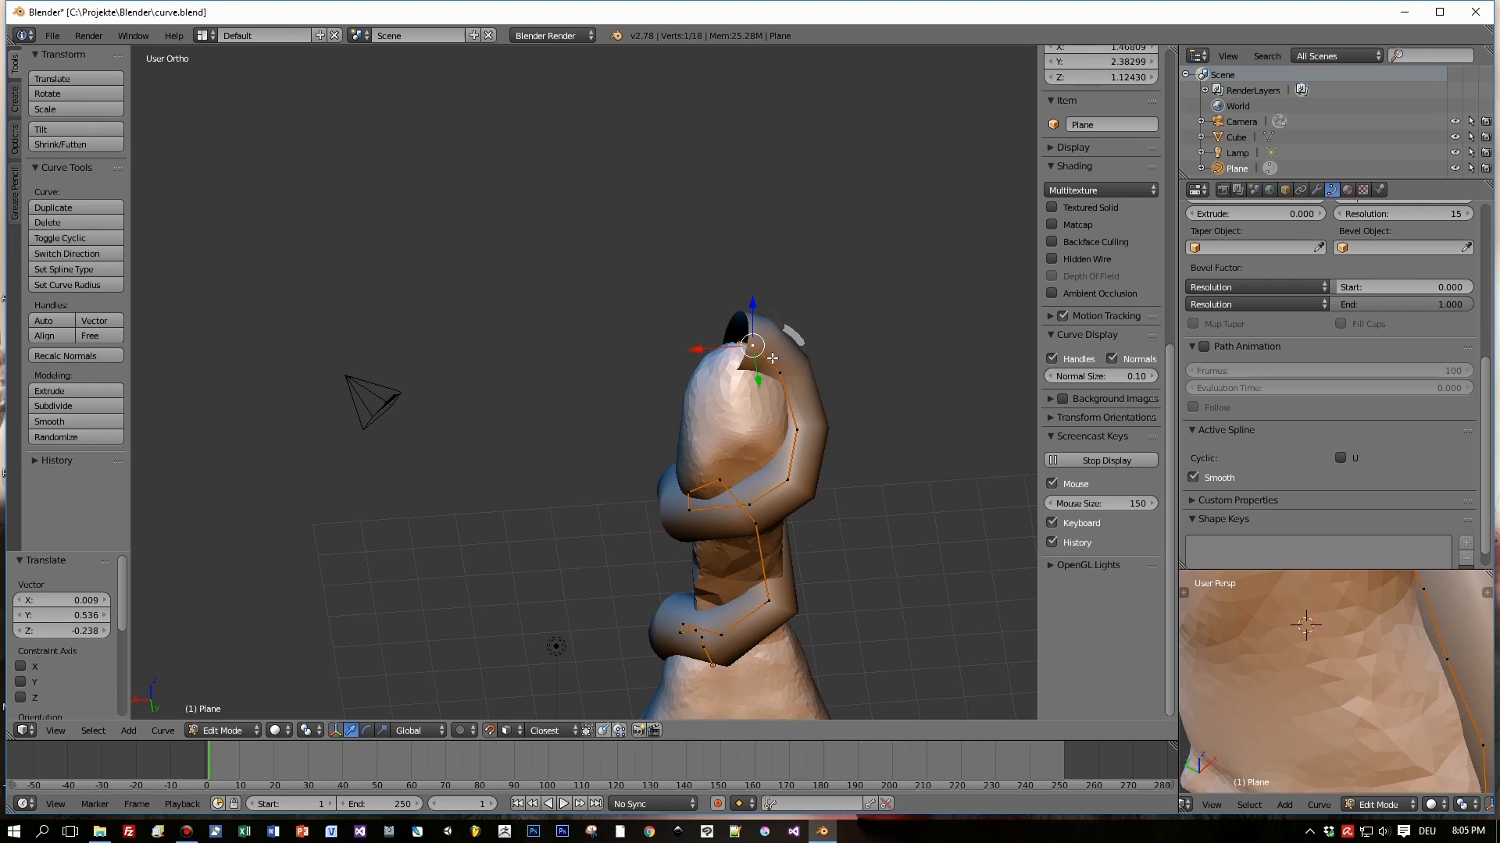
key(s)
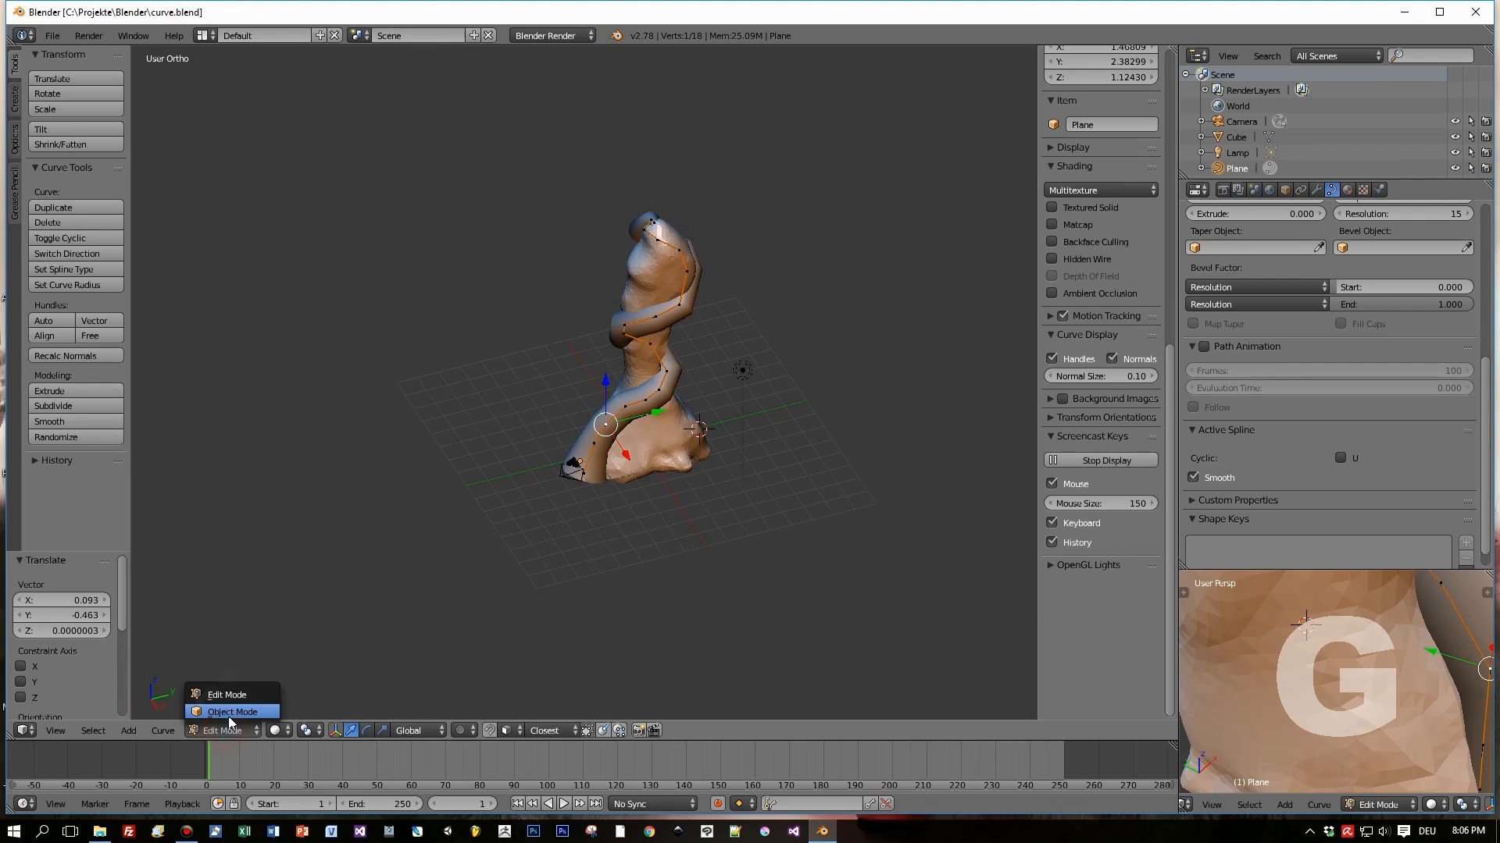
- Back in Object Mode, run Convert to and choose Mesh from Curve
click(231, 713)
text(Convert t)
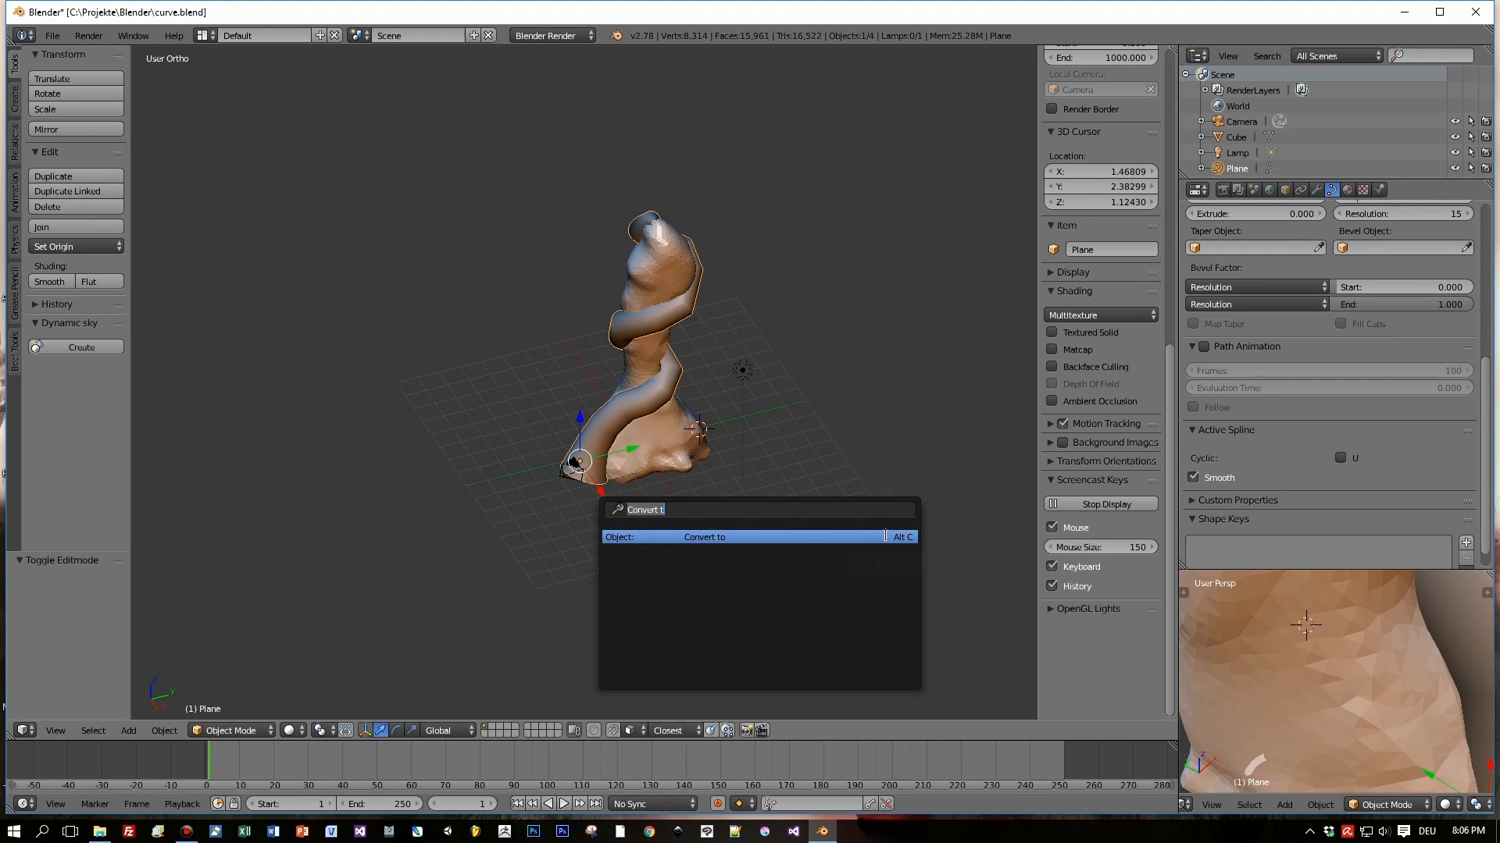
click(704, 535)
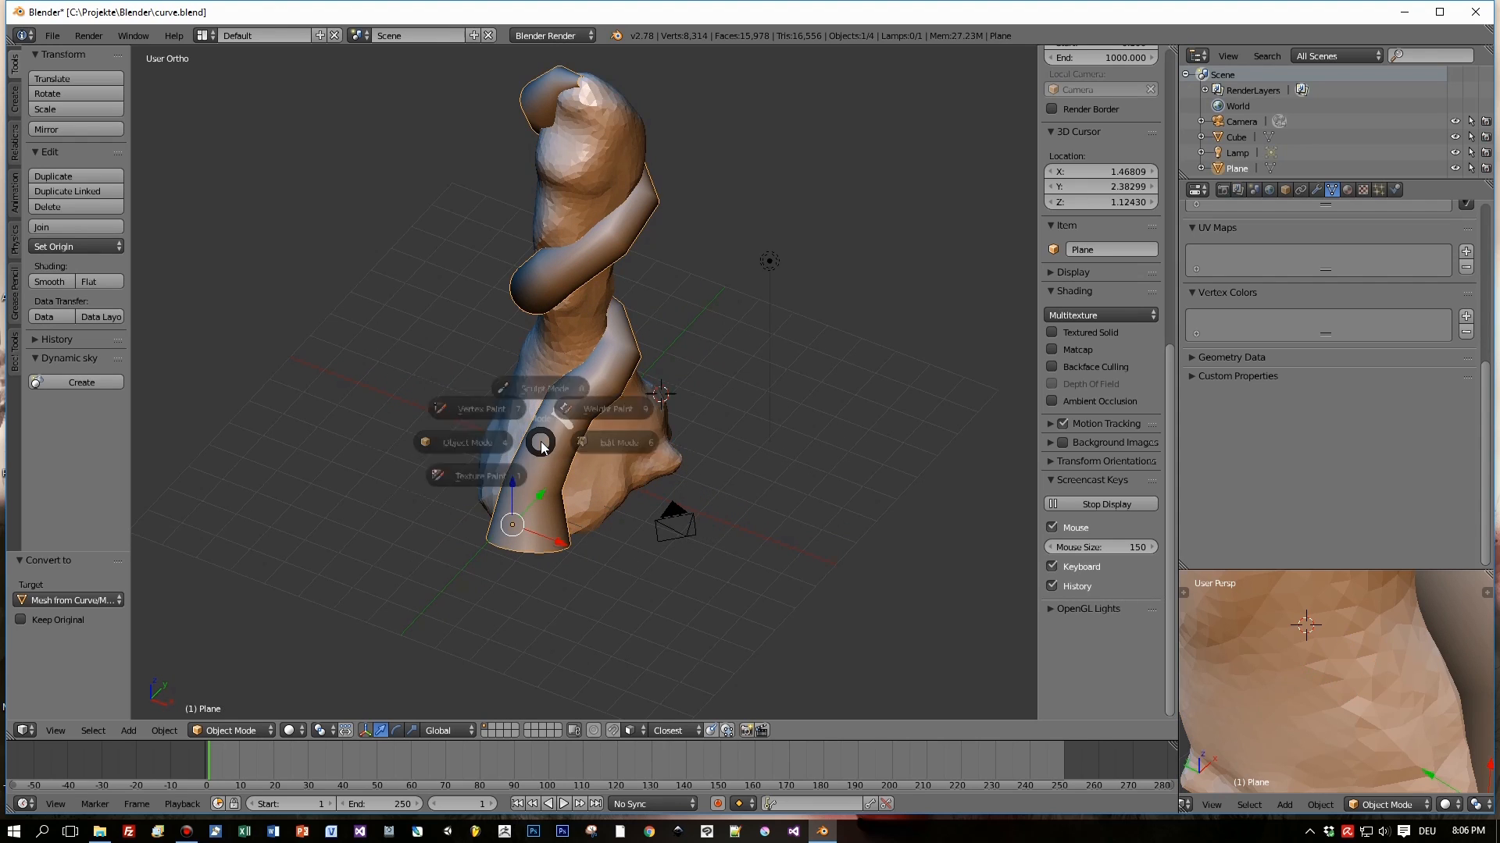
click(620, 442)
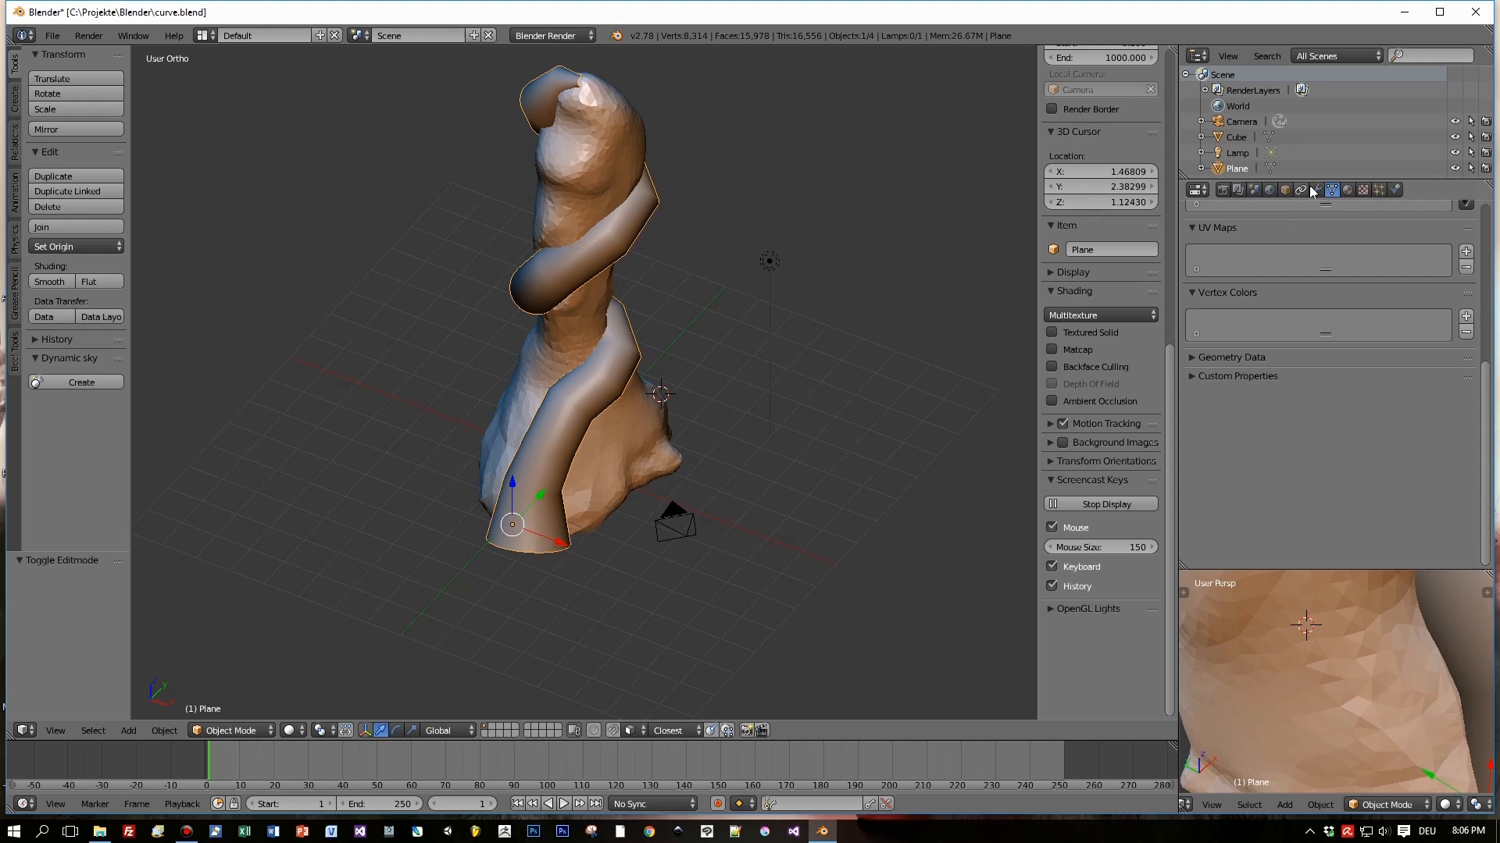
- Add a Multiresolution modifier, subdivide one level and apply it to the tube mesh
click(1315, 189)
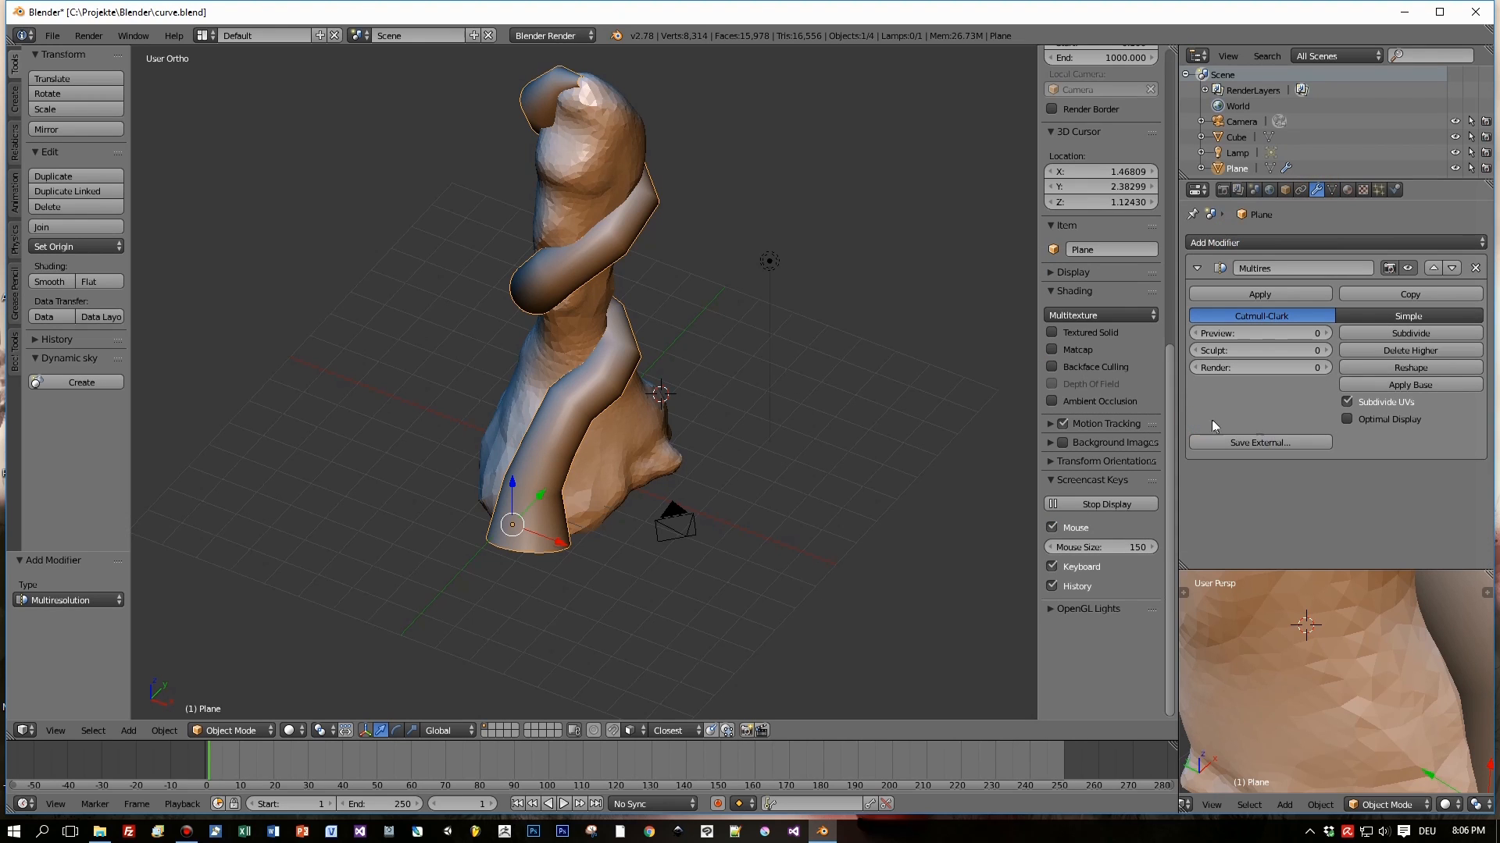
click(1408, 333)
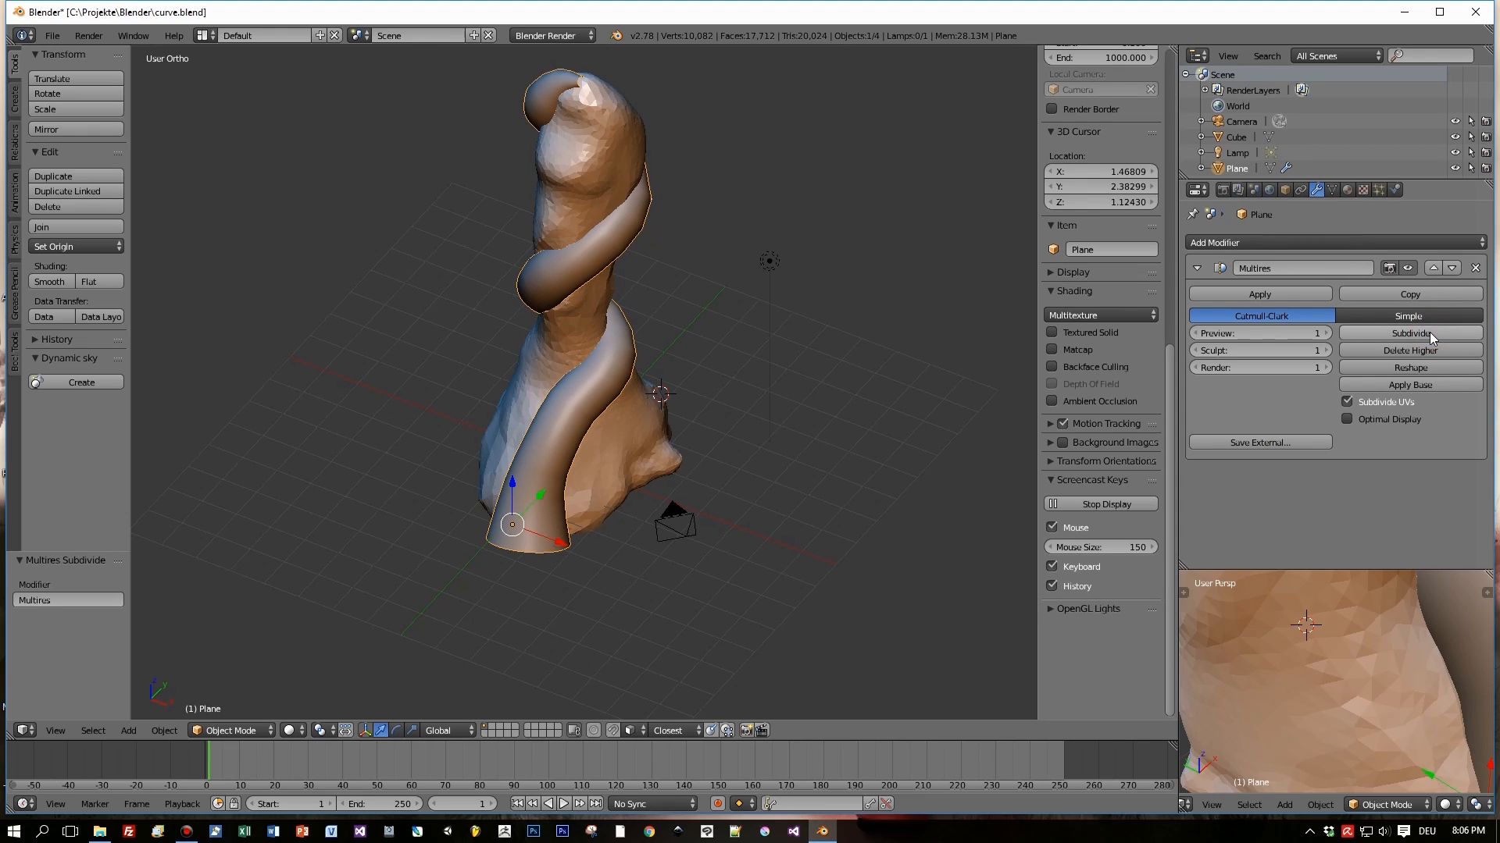
click(1407, 333)
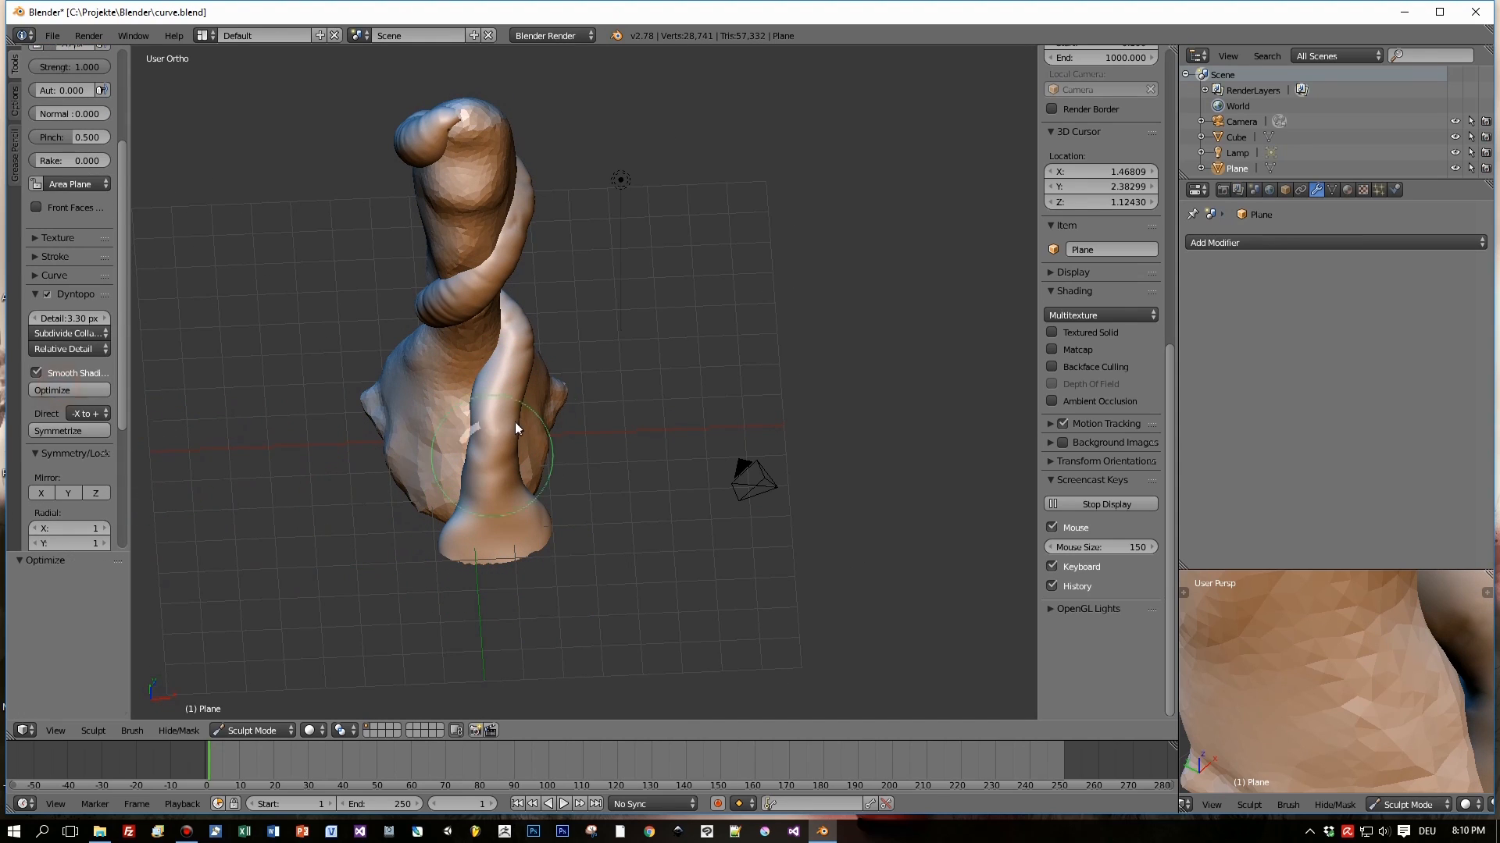
- Sculpt the joined tube and column surface with clay strokes, resizing the brush radius
drag(517, 428, 612, 487)
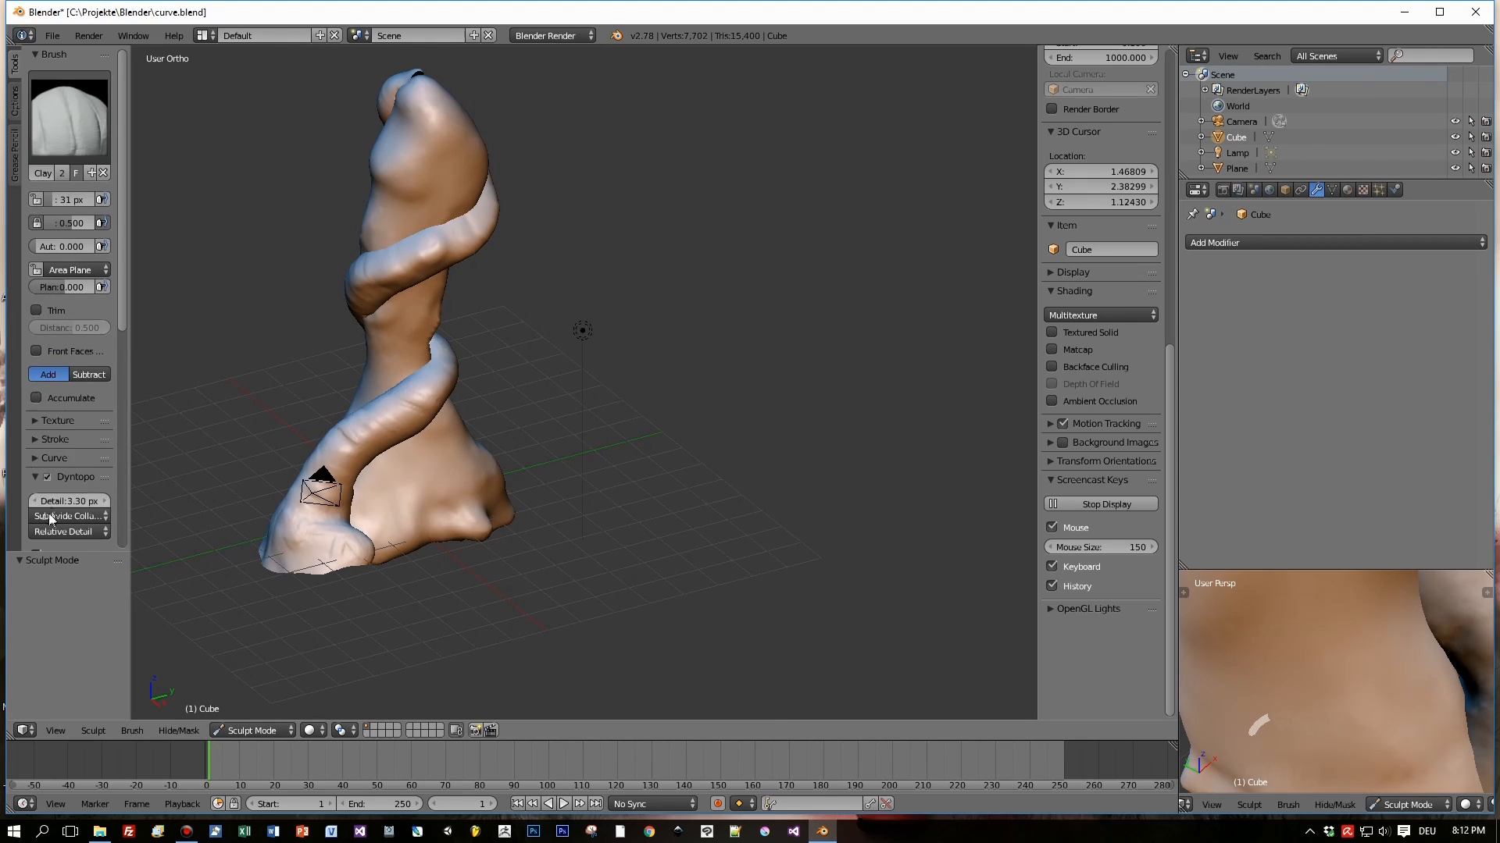
key(f)
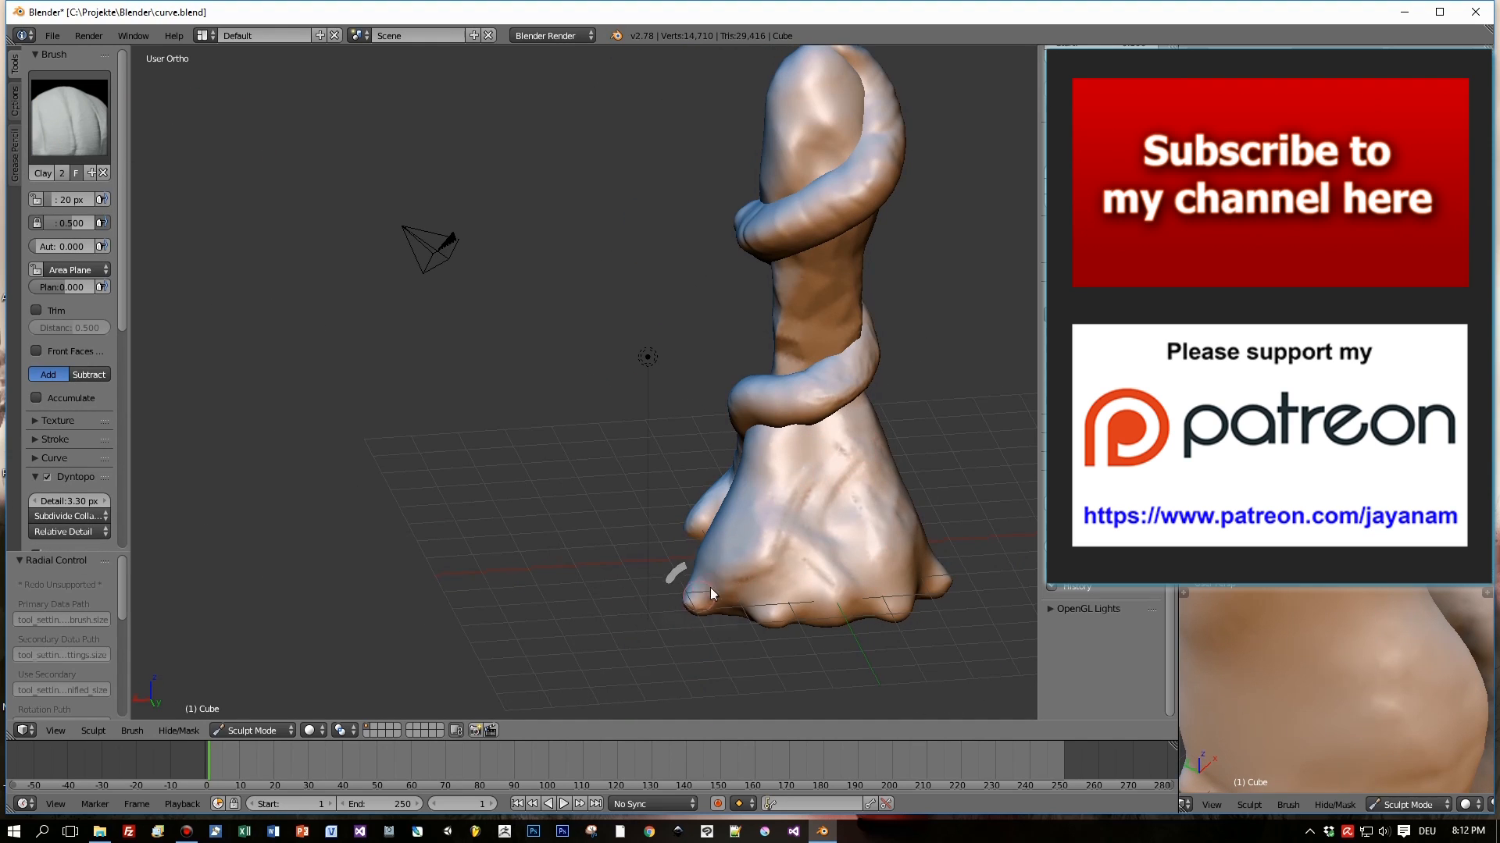
- Add clay-brush detail to the column's middle and base where the spiral tube wraps
drag(712, 593, 816, 356)
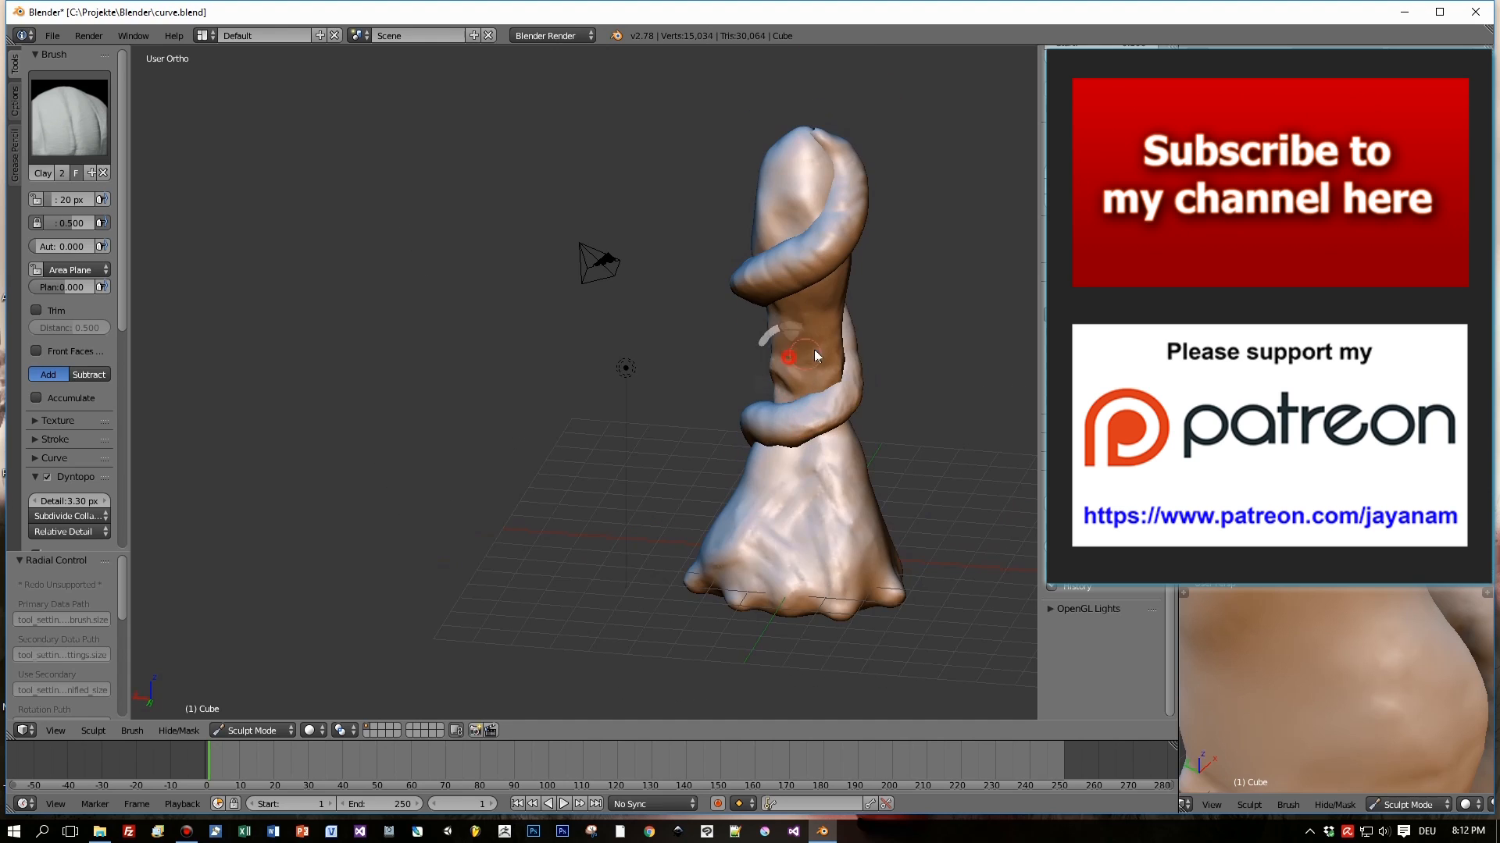
drag(793, 354, 717, 325)
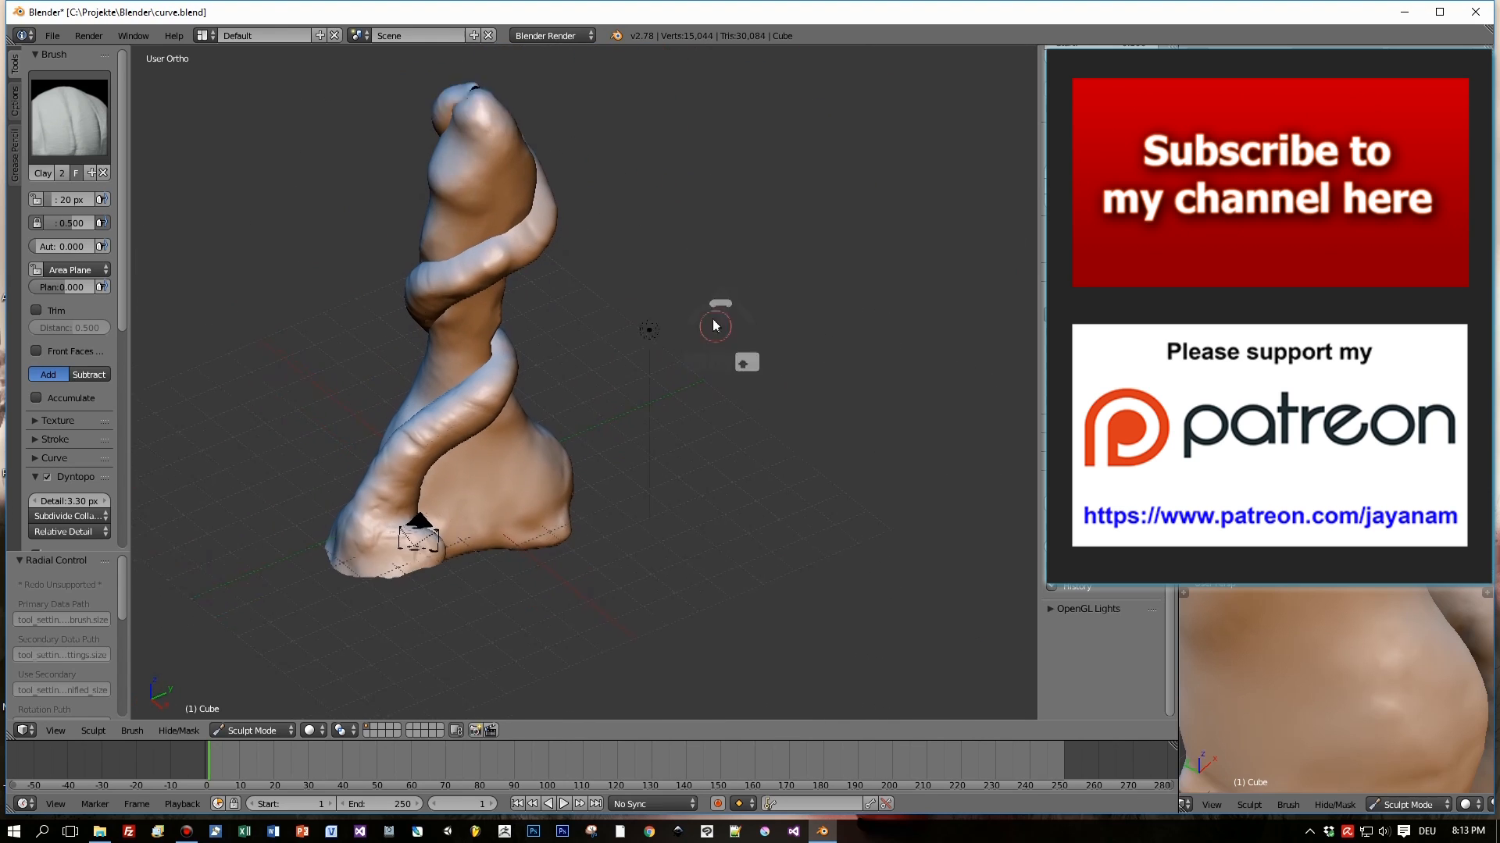